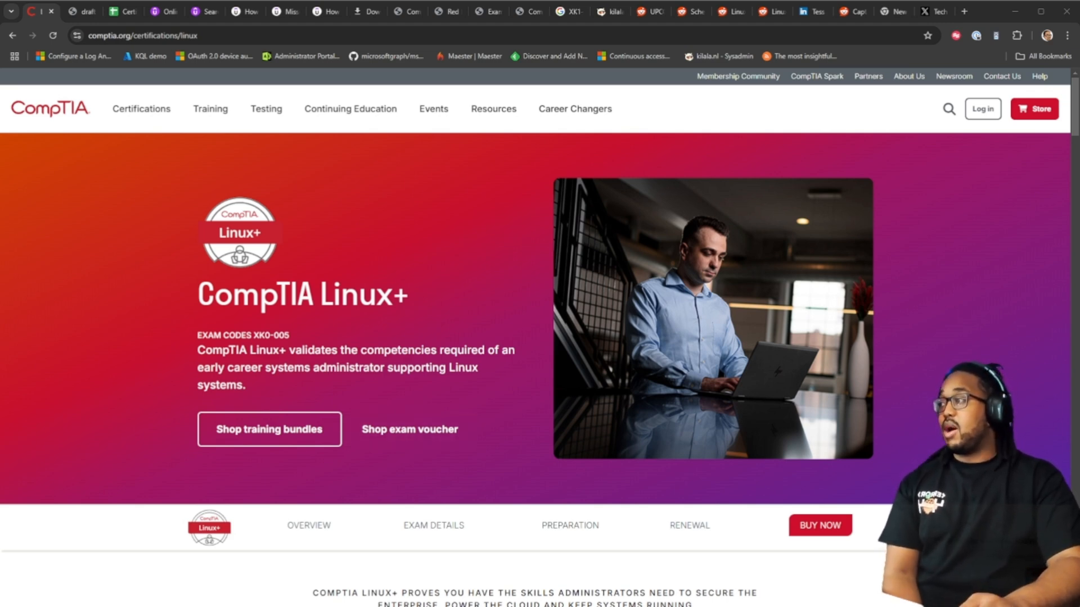
Step: Scroll the CompTIA Linux+ page past the overview to the What Skills Will You Learn? section
scroll(down, 3)
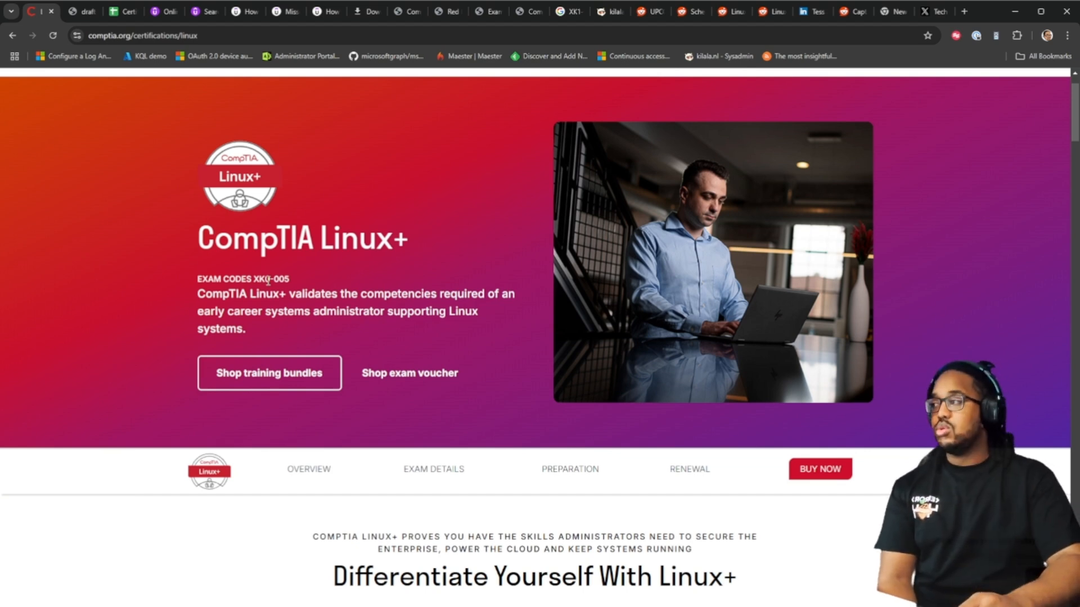
scroll(down, 3)
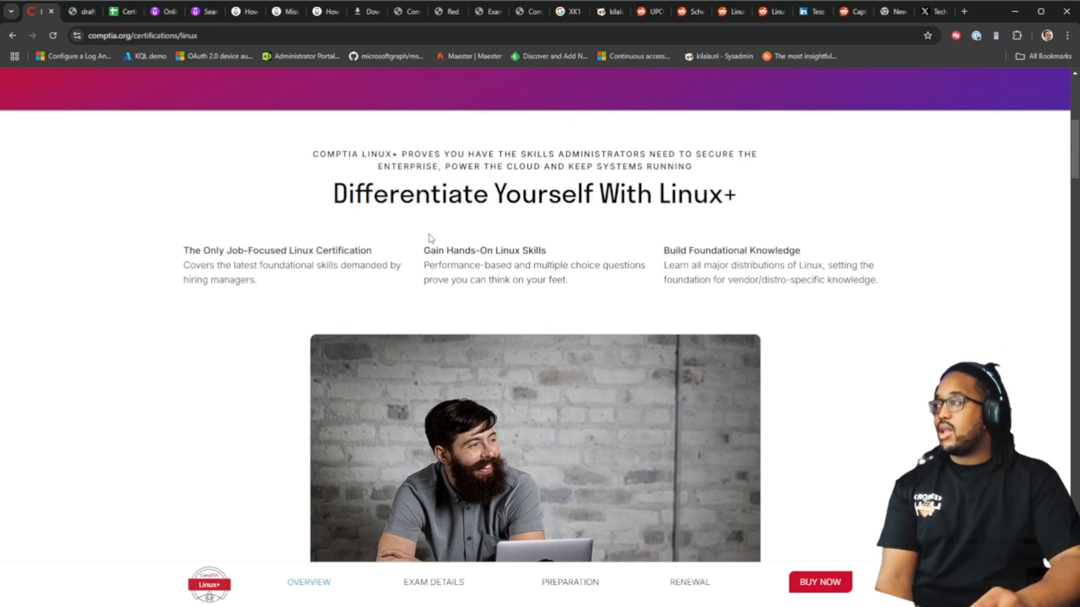
mouse_move(309, 265)
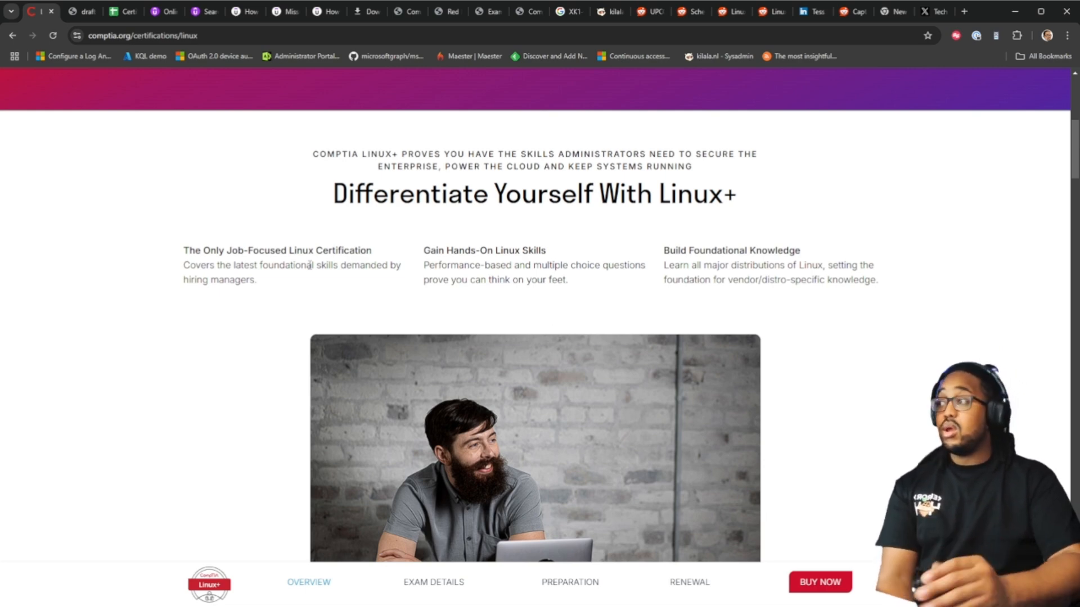
mouse_move(456, 252)
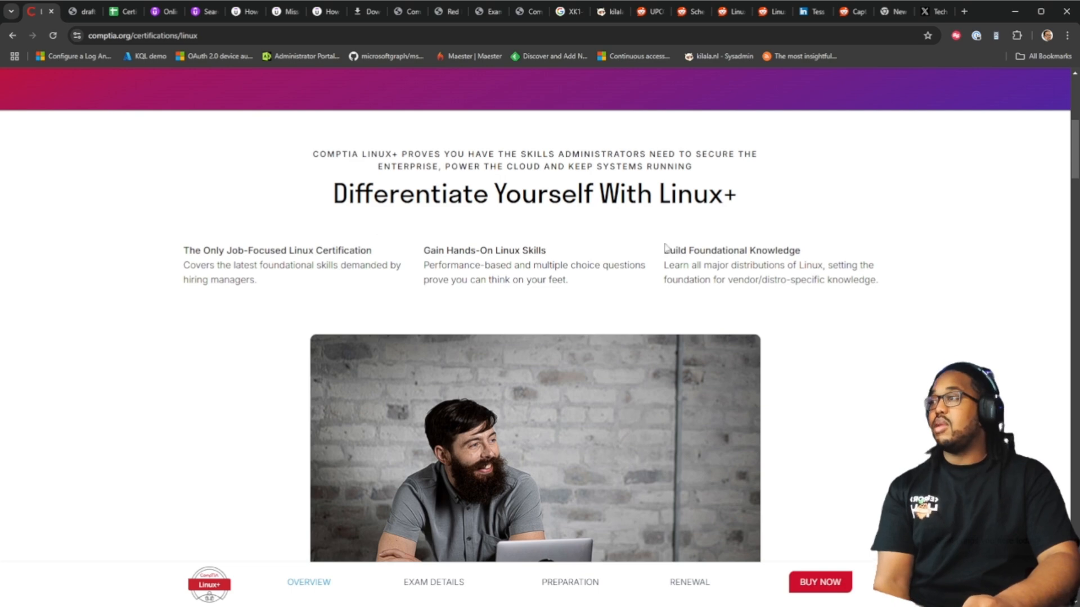
mouse_move(806, 262)
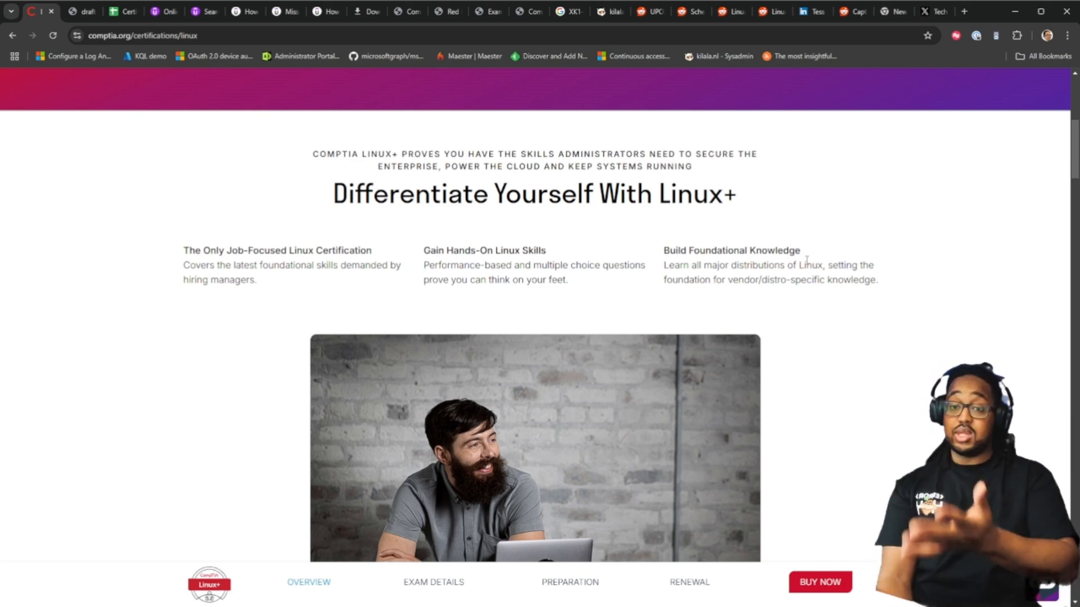
scroll(up, 3)
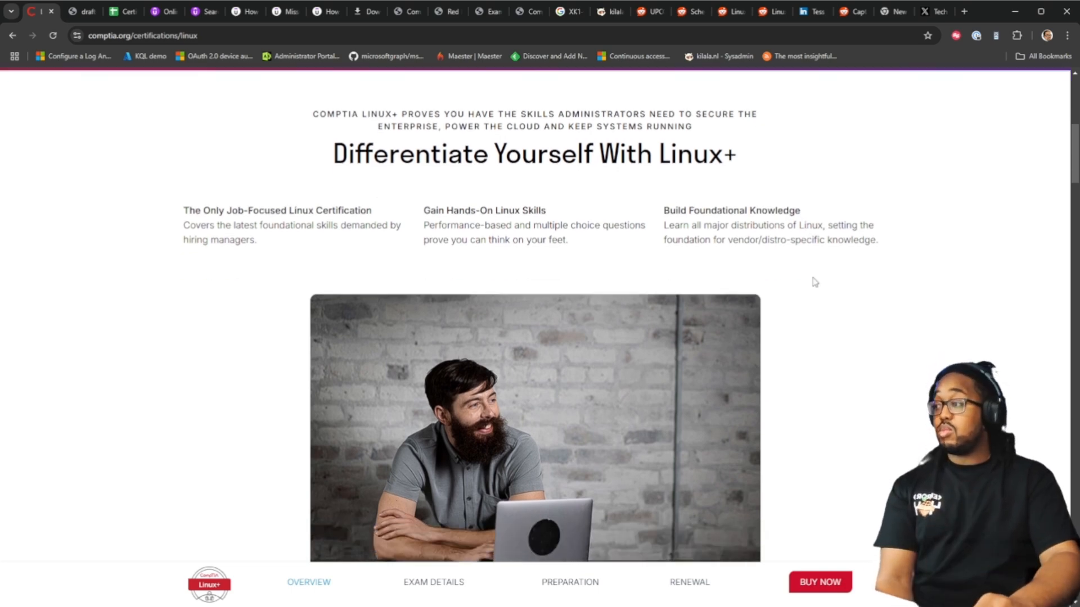
scroll(down, 3)
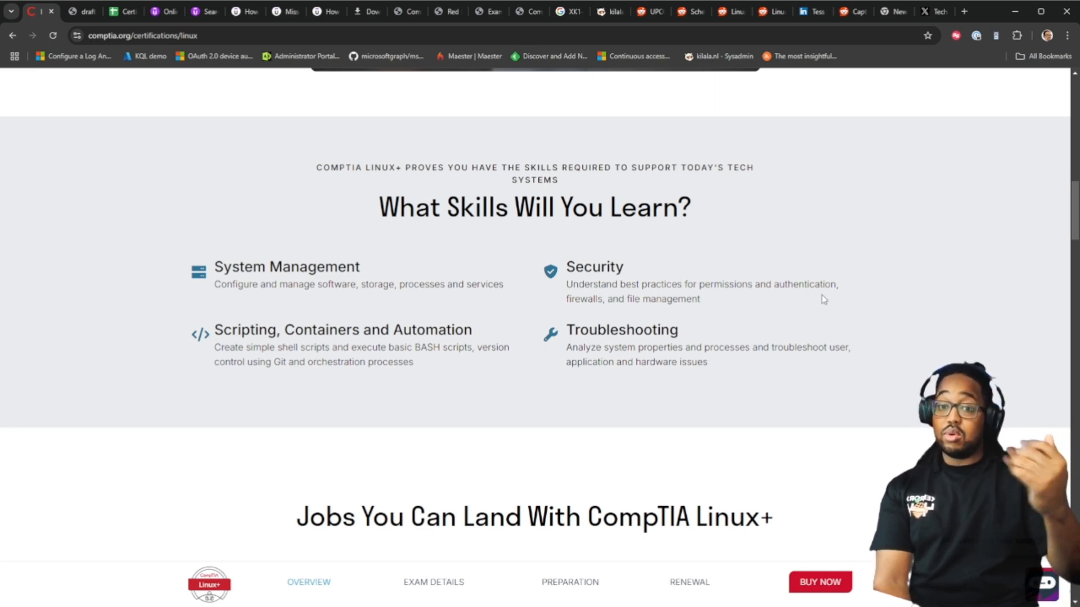
Step: Scroll to the Jobs You Can Land section and check the job role chips
scroll(down, 3)
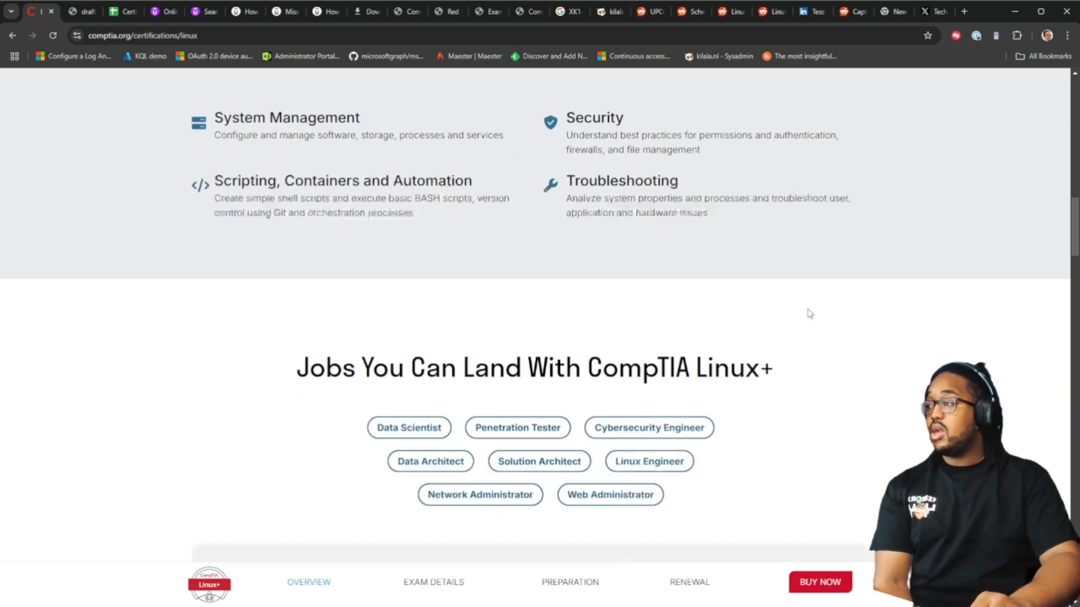
scroll(down, 3)
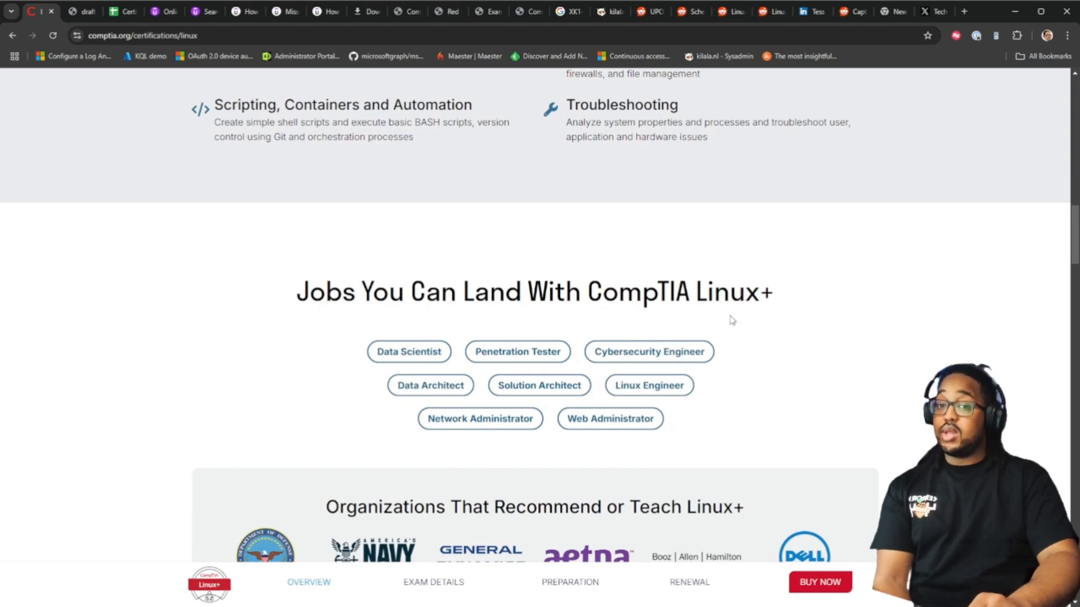
mouse_move(417, 371)
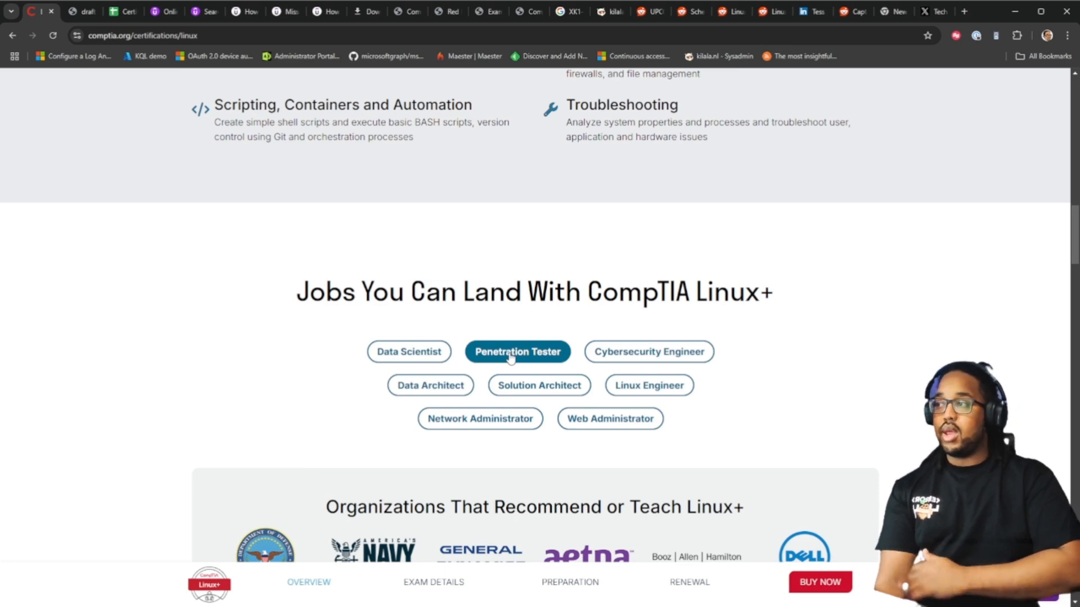
click(647, 351)
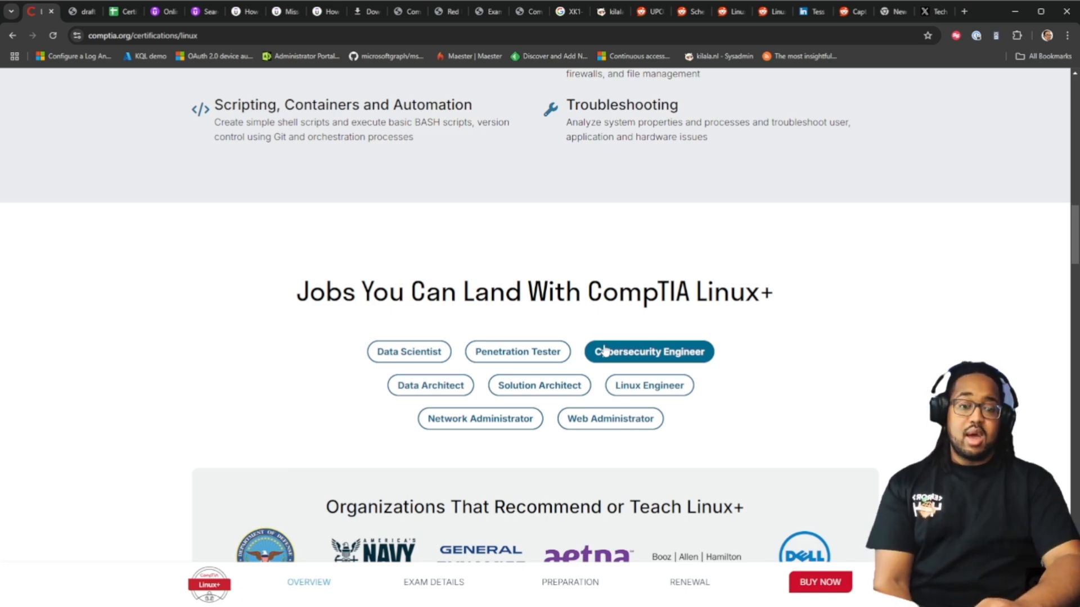
Step: Scroll to the Exam Details table: XK0-005, 90 questions, 90 minutes, passing score 720
scroll(down, 3)
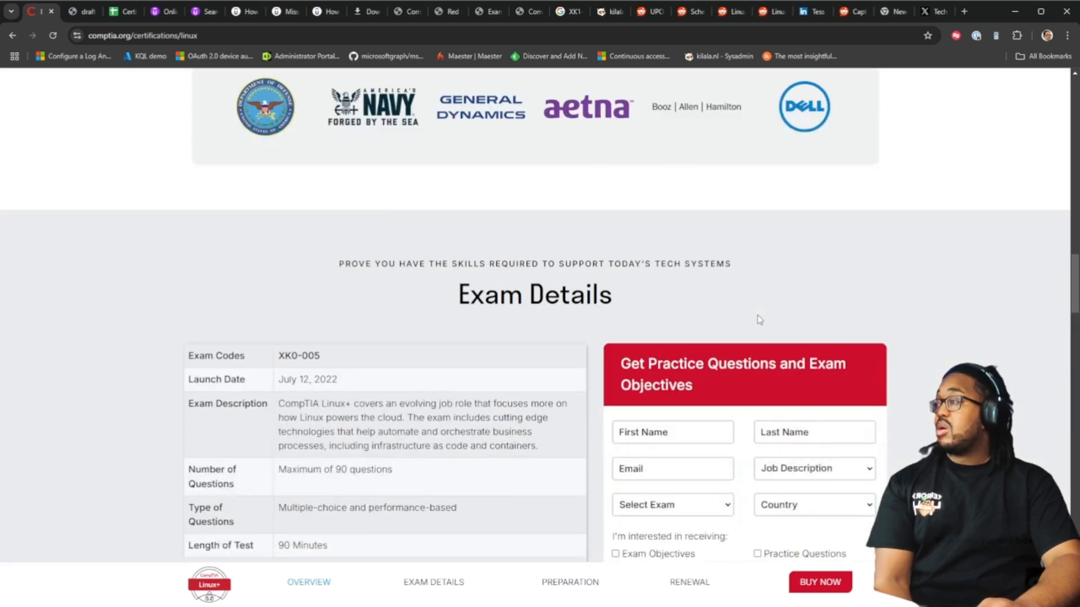
scroll(down, 3)
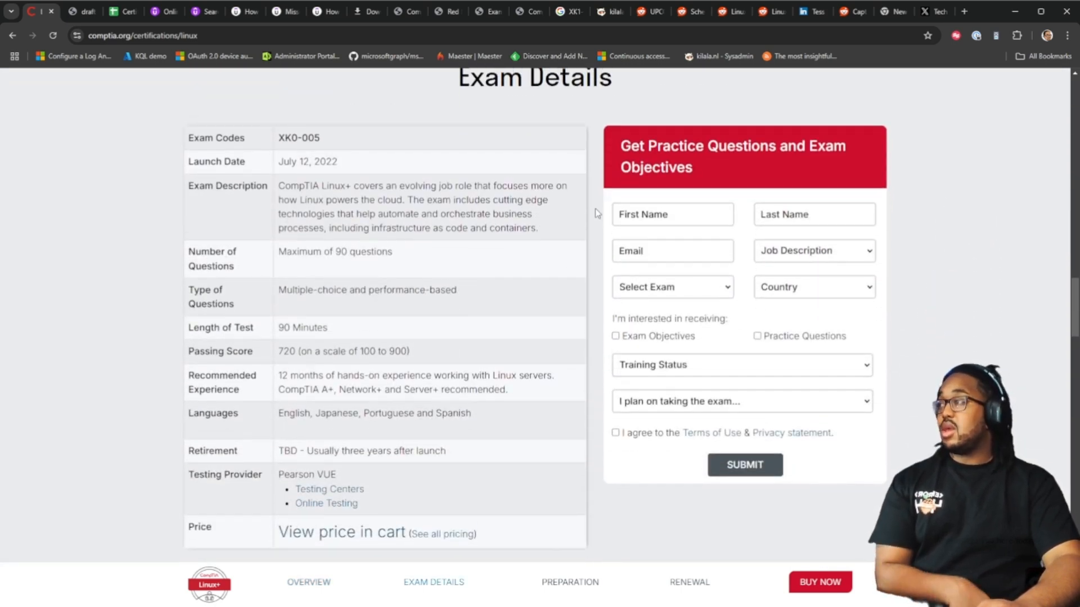
scroll(up, 3)
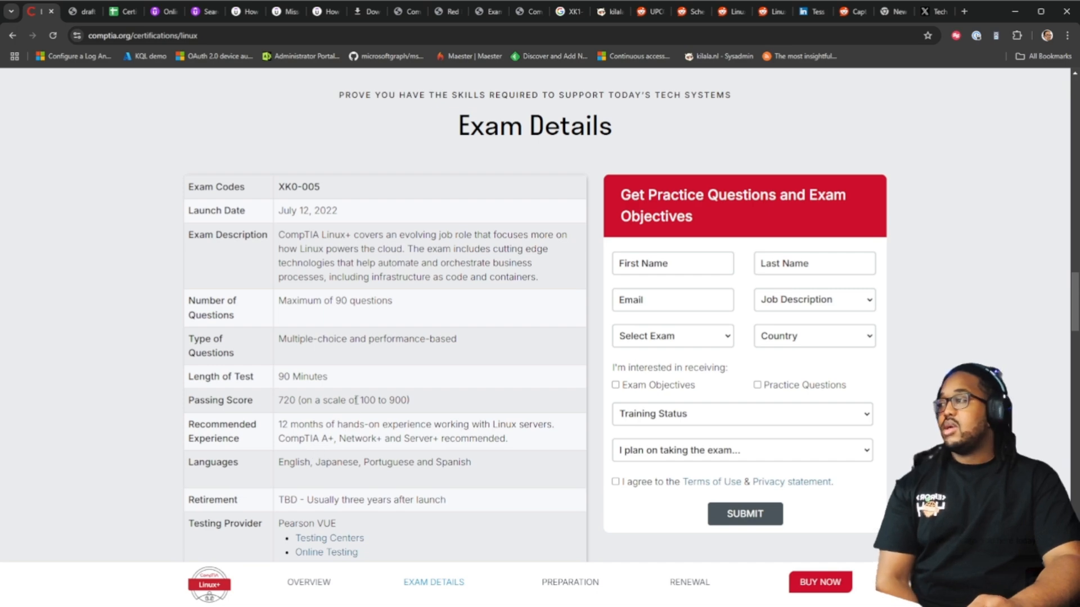
Step: Scroll past the comparison table and bring up the draft XK0-006 exam objectives PDF
scroll(down, 3)
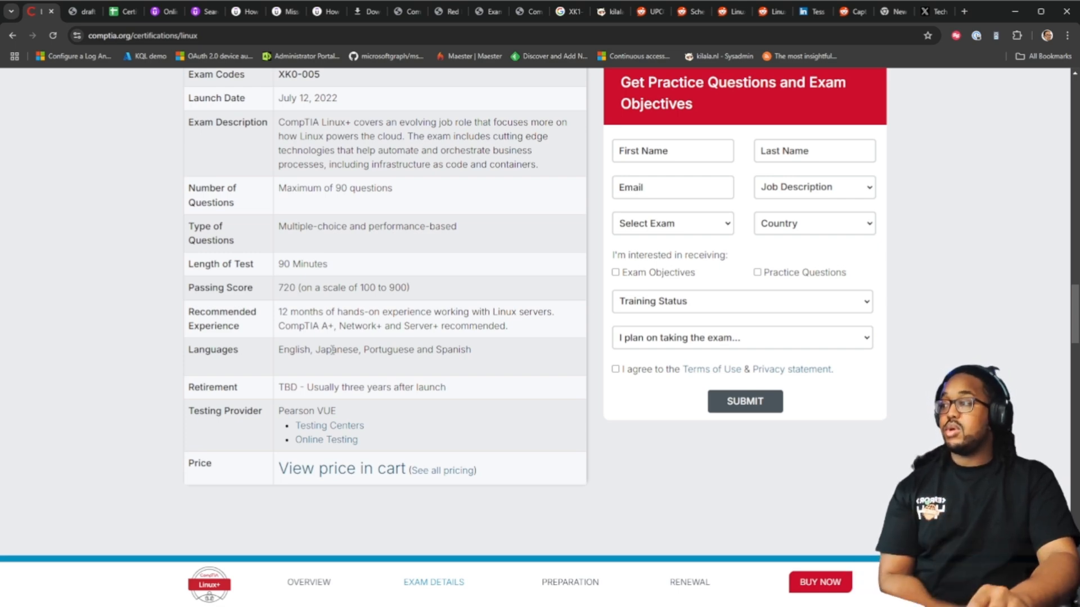
mouse_move(341, 468)
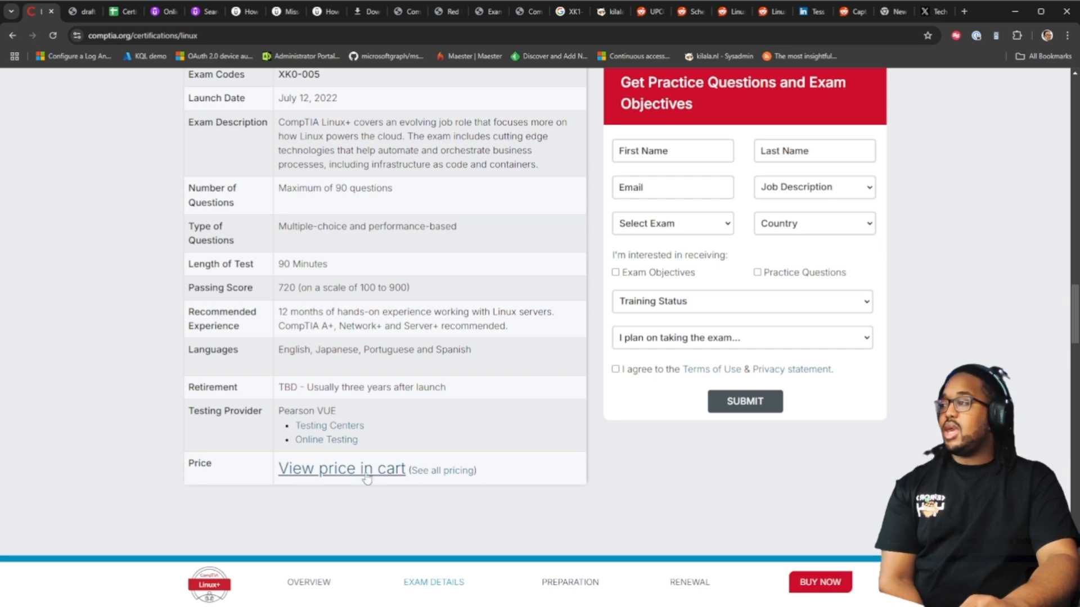
scroll(down, 3)
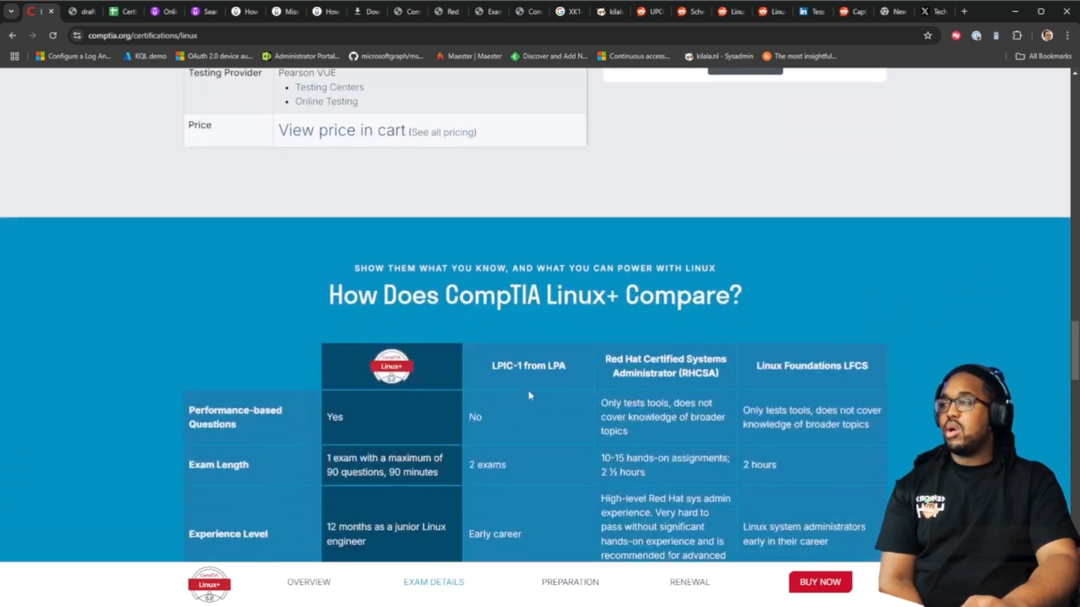
scroll(down, 3)
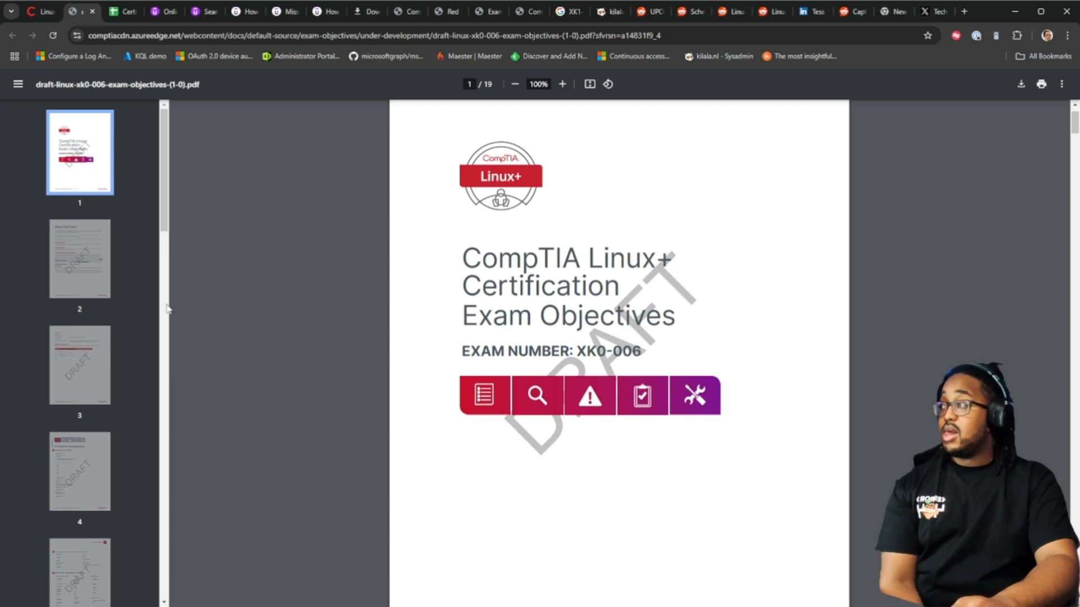
Step: Jump to the exam domains page, enlarge the PDF and read sections 1.2 and 1.3 on page 5
click(80, 258)
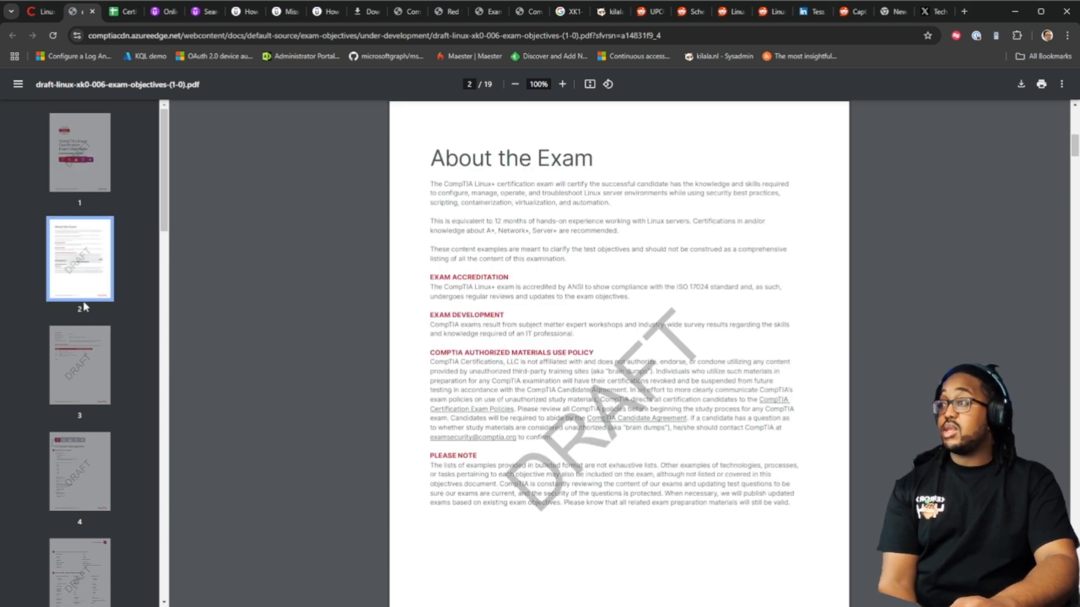
click(80, 365)
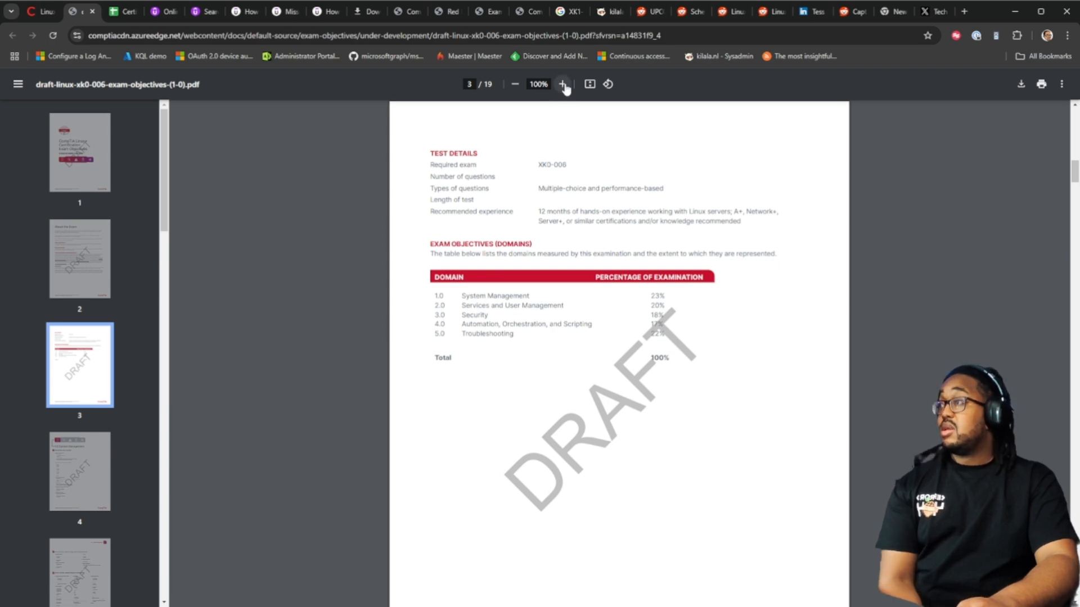
click(563, 83)
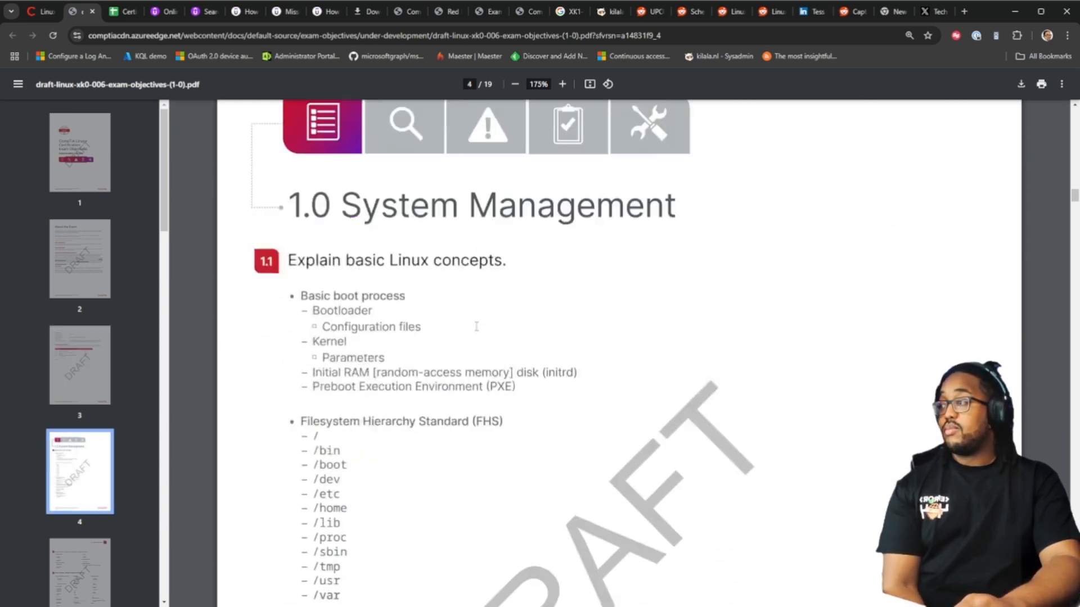
scroll(down, 3)
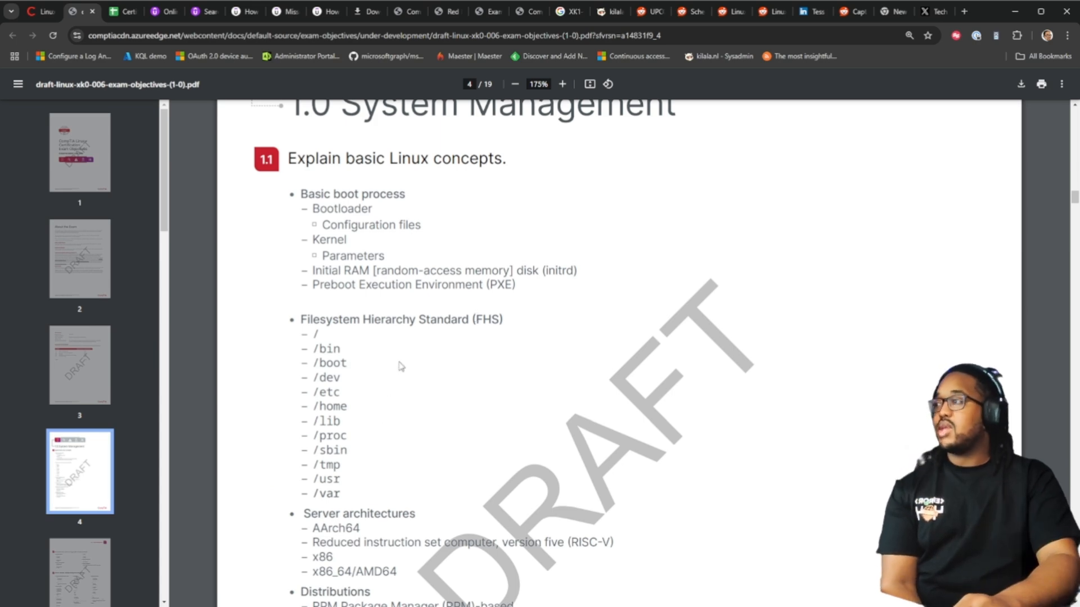
scroll(down, 3)
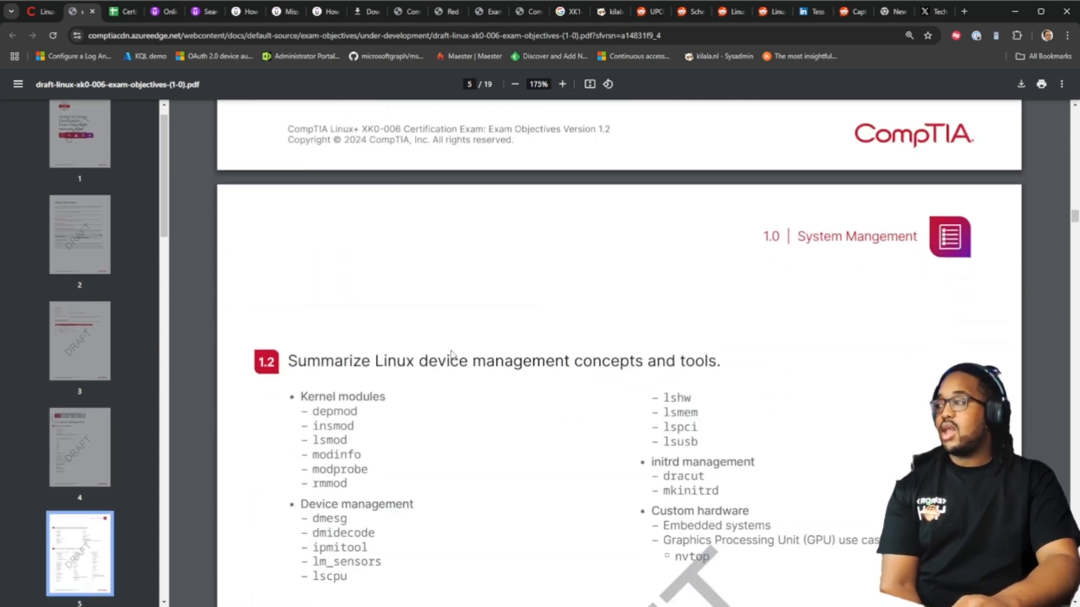
scroll(down, 3)
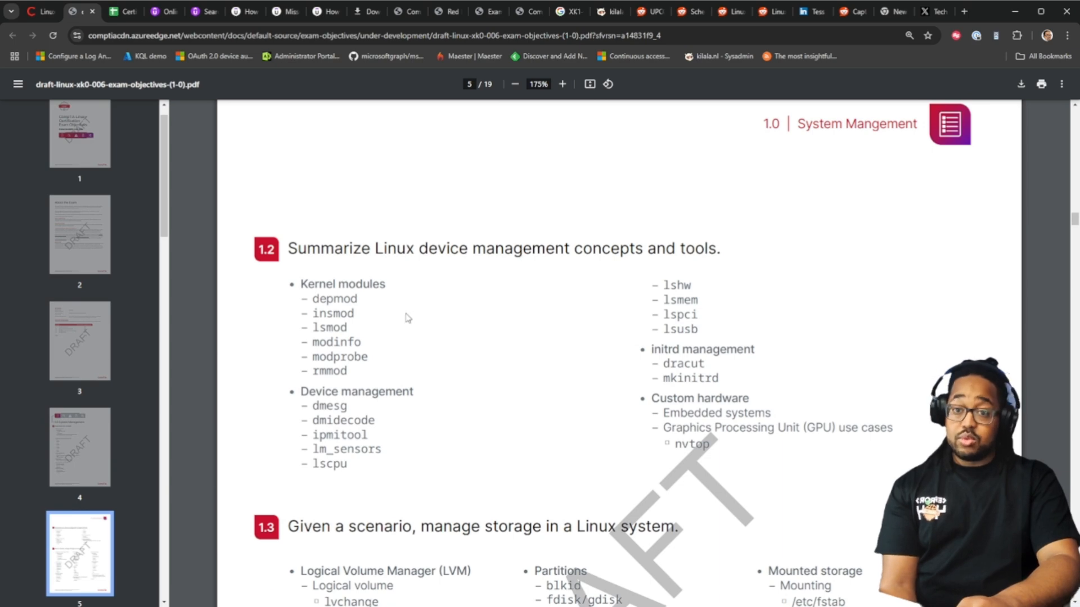
mouse_move(451, 289)
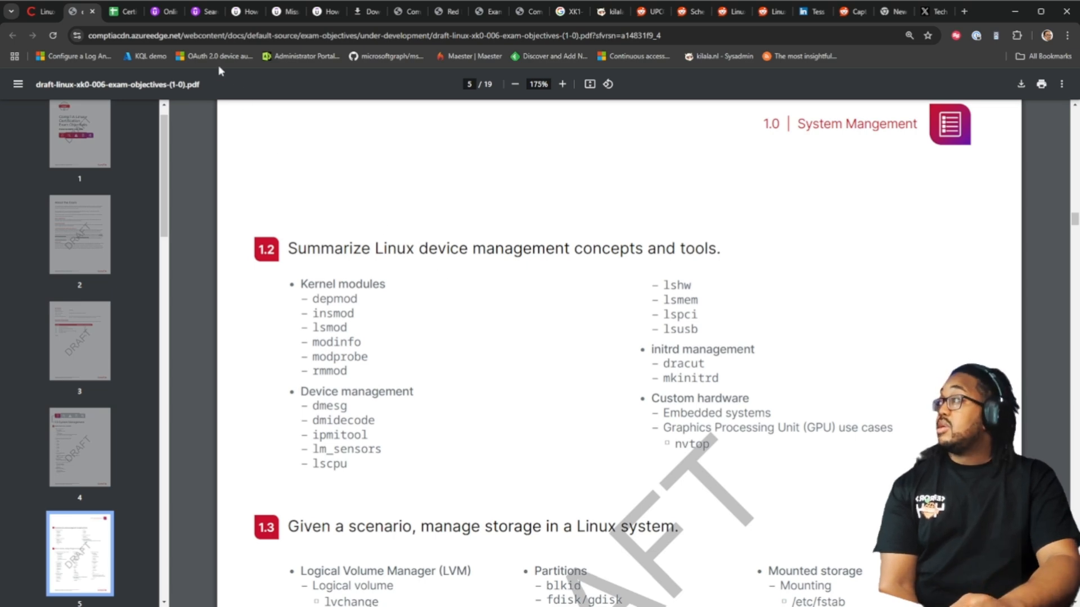
mouse_move(284, 163)
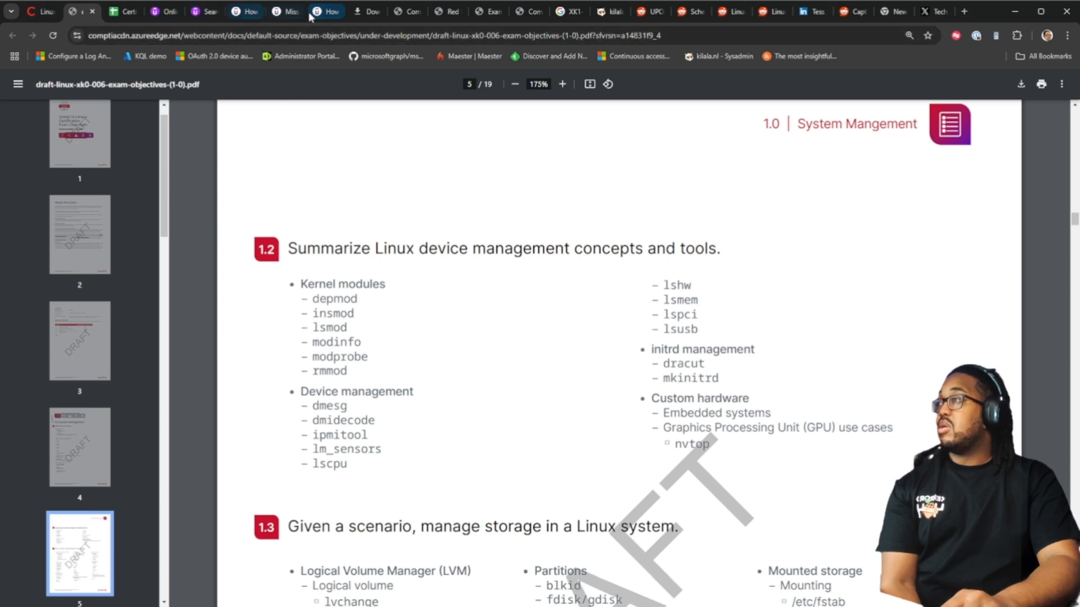
Step: From the XK1-006 comparison blog post, load the Comparison-Linux-005-006 PDF
click(565, 12)
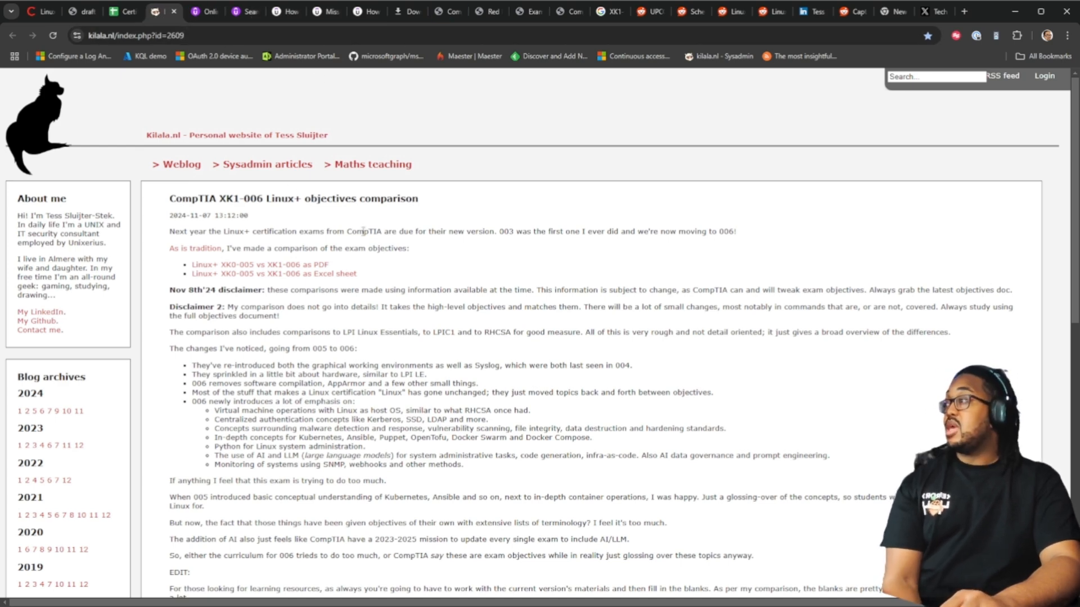
mouse_move(378, 219)
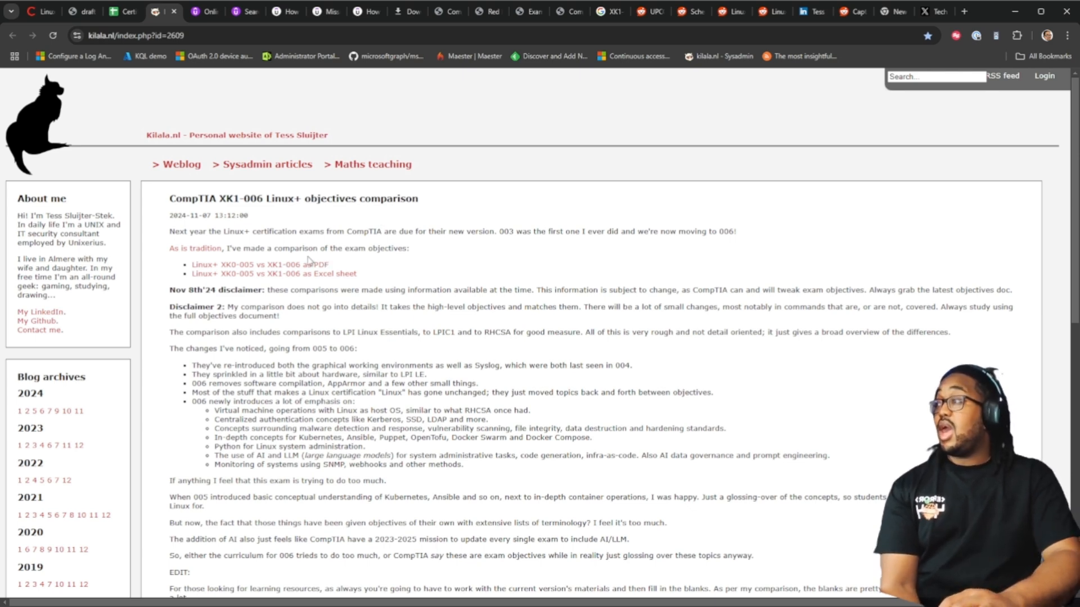
click(255, 264)
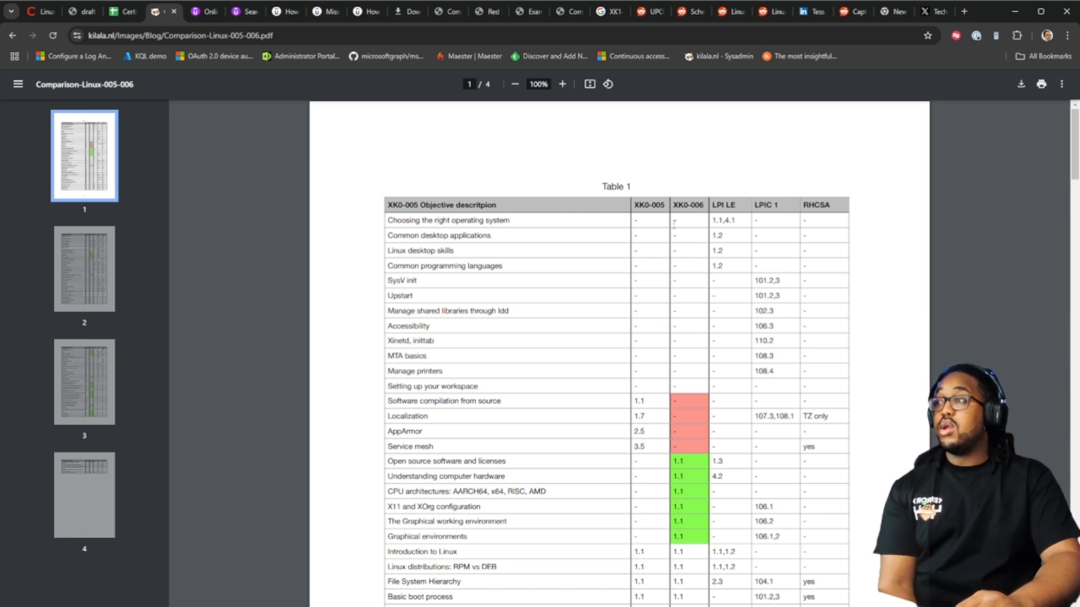
mouse_move(645, 258)
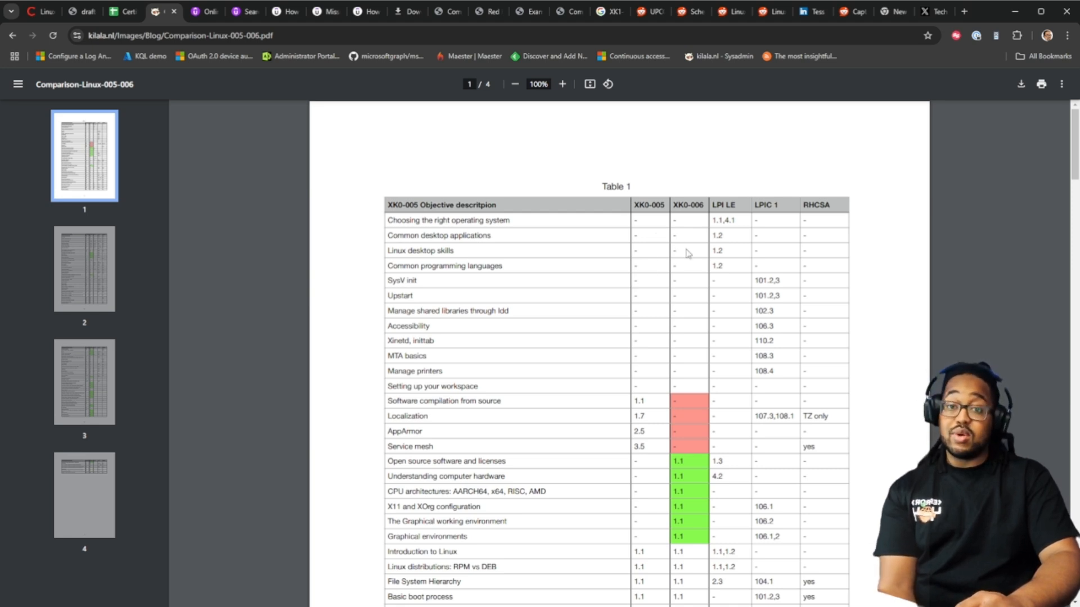
mouse_move(688, 397)
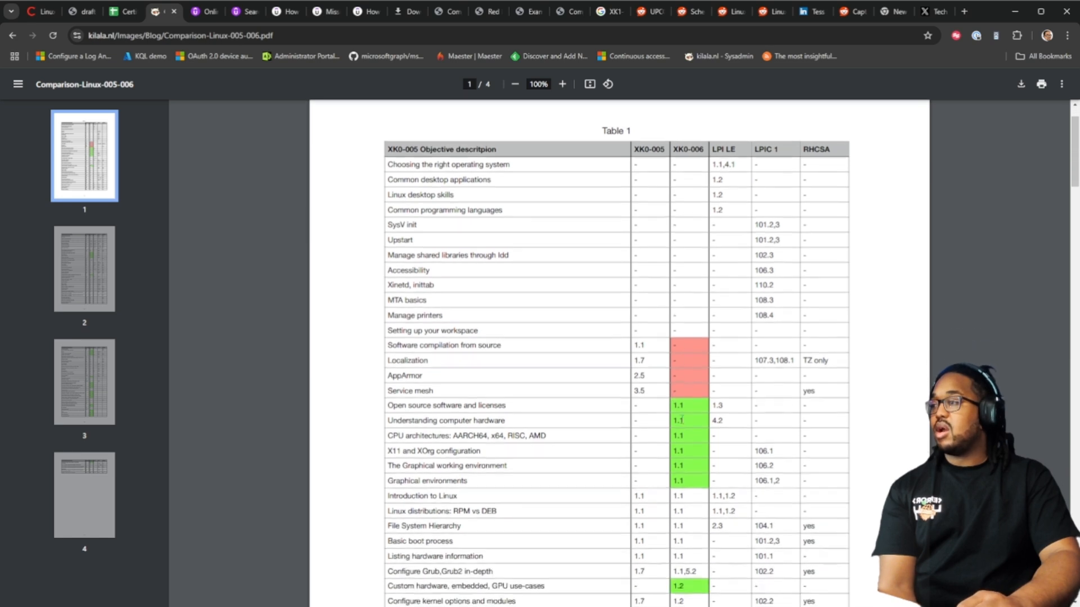
scroll(down, 3)
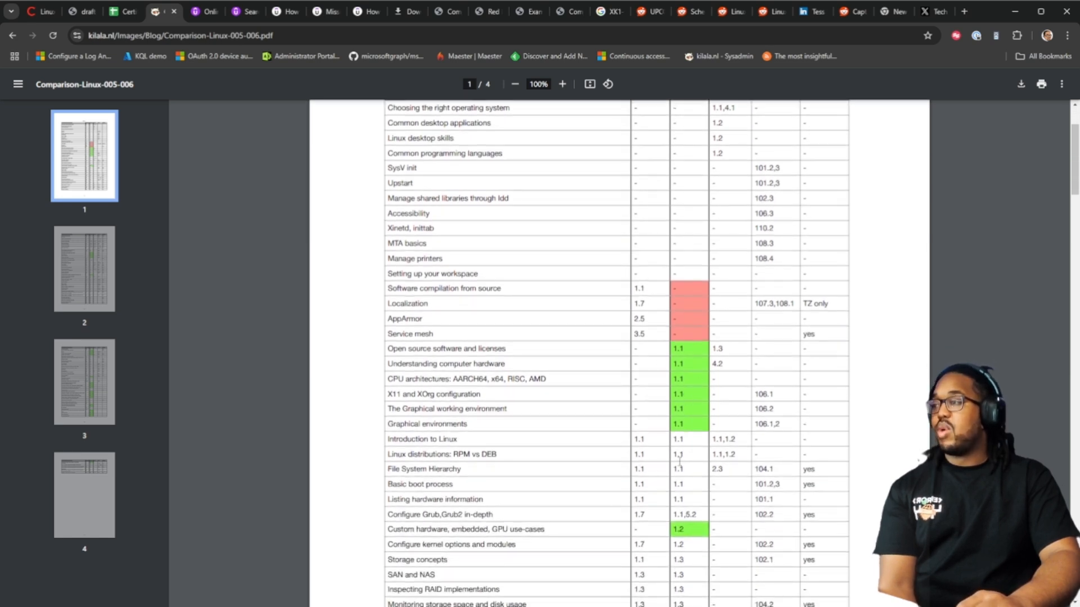
scroll(up, 3)
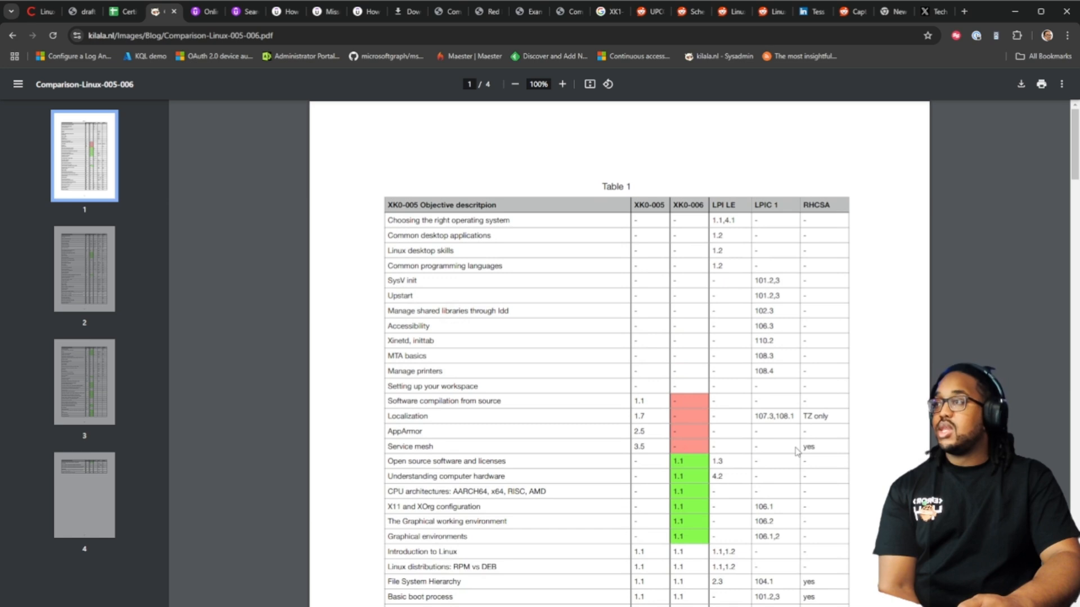
mouse_move(788, 209)
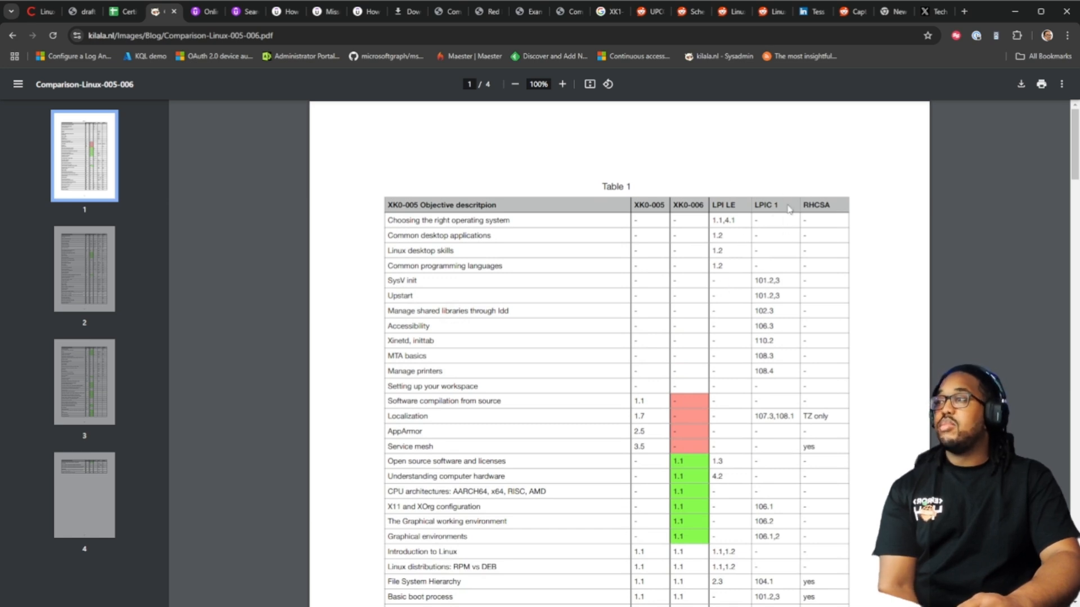
mouse_move(826, 233)
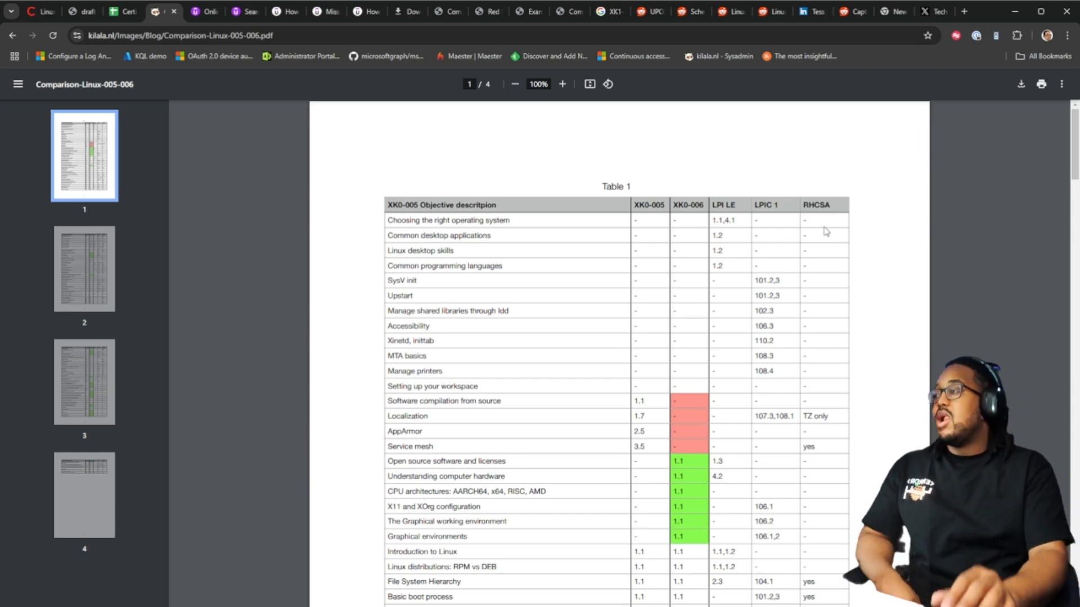
Step: Read through the comparison PDF mapping XK0-005 objectives to XK0-006, LPI and RHCSA, between pages 2 and 4
scroll(down, 3)
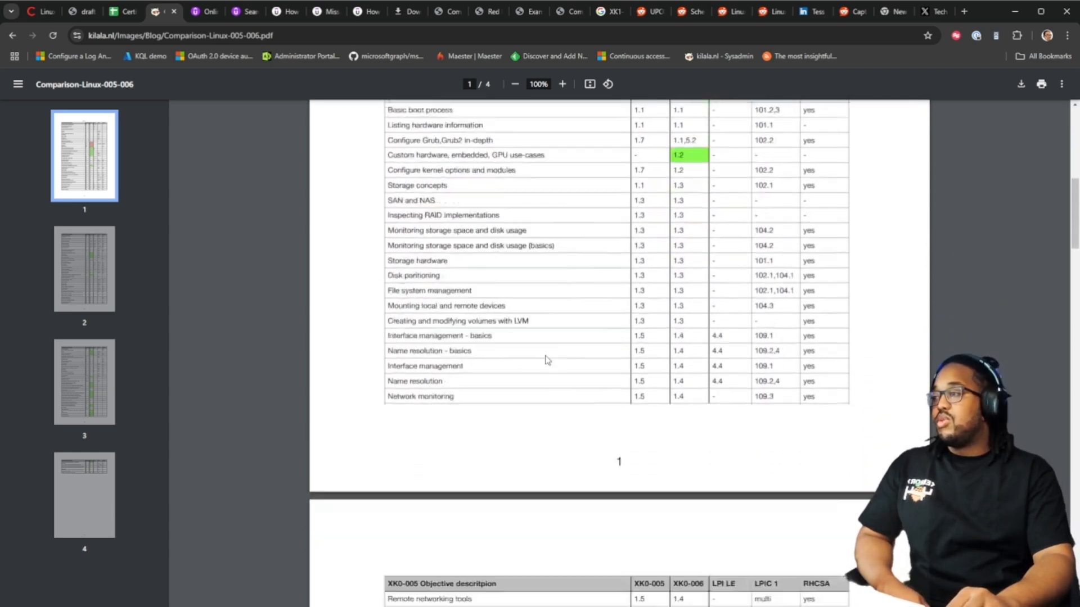
scroll(down, 3)
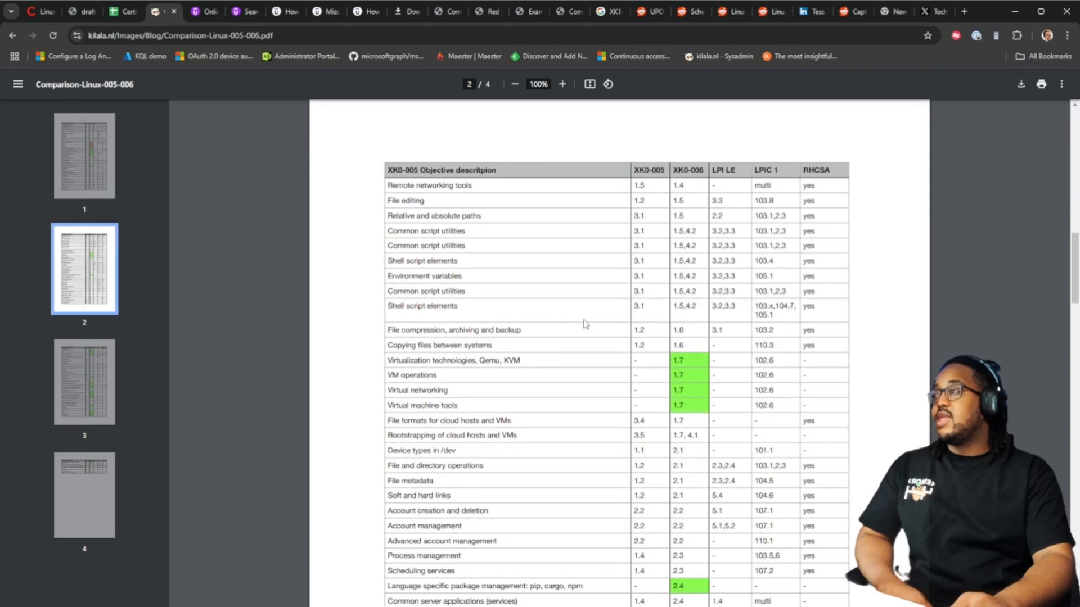
mouse_move(372, 443)
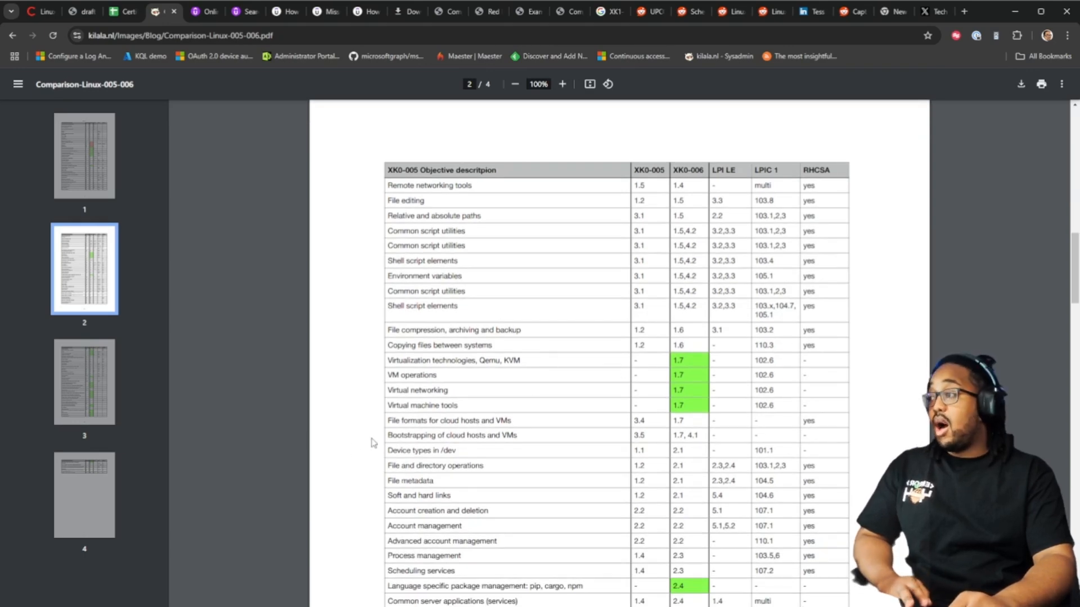
mouse_move(474, 370)
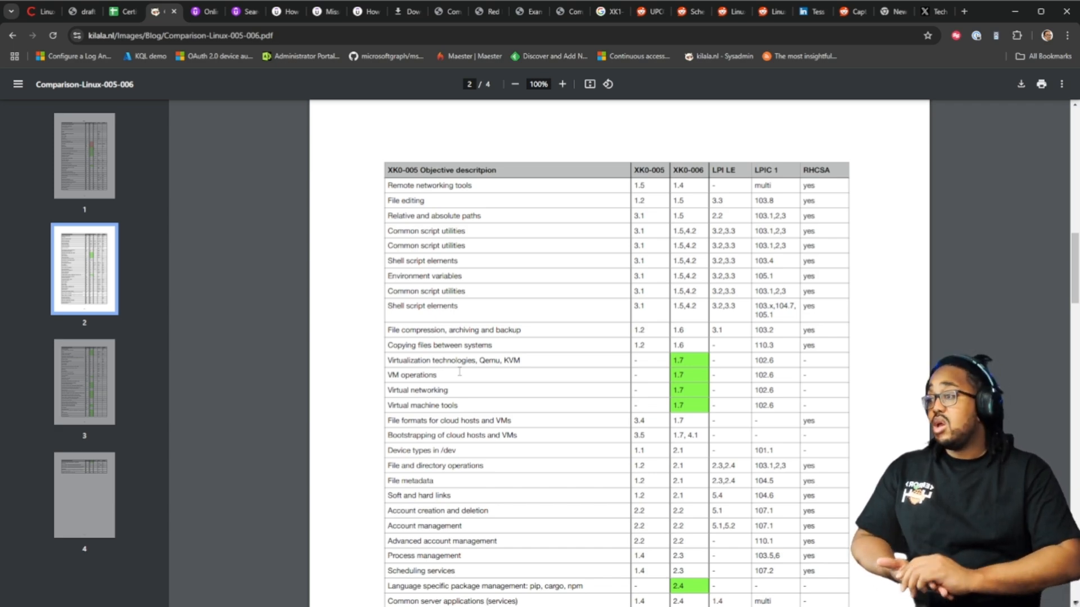
scroll(down, 3)
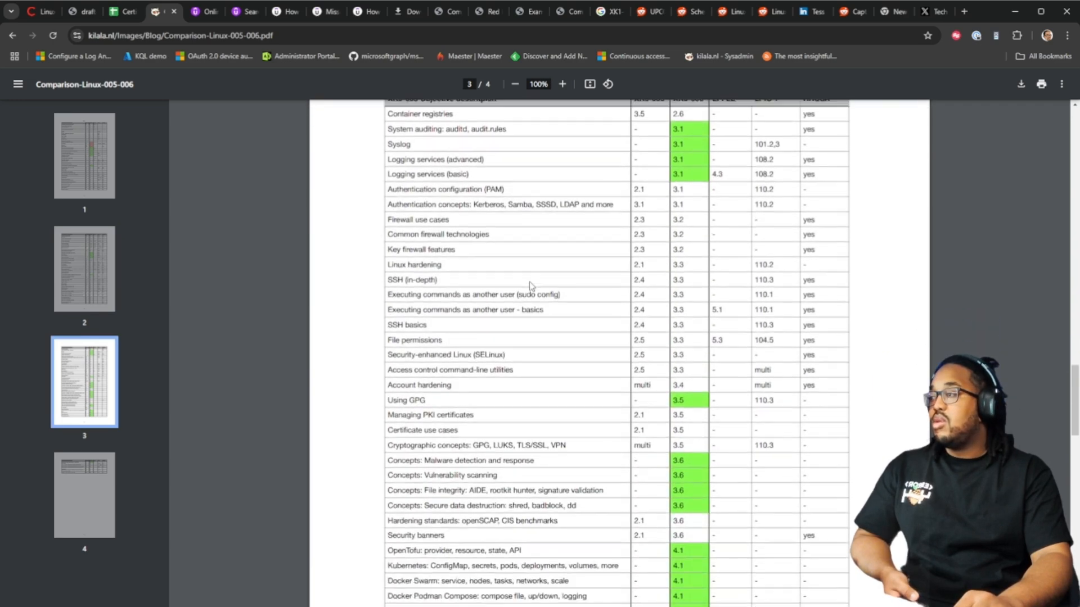
scroll(down, 3)
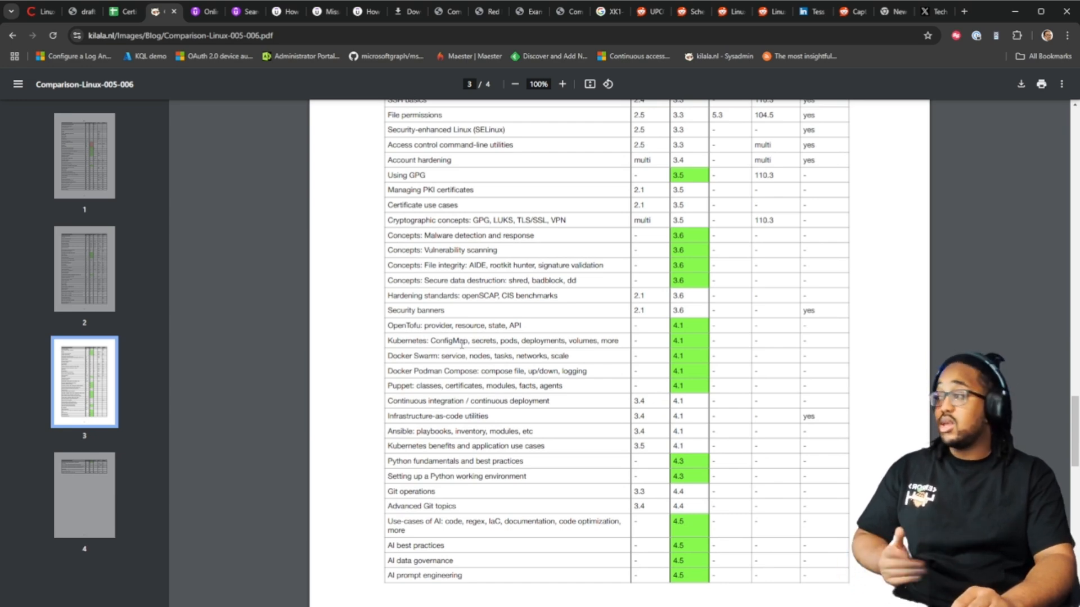
mouse_move(605, 374)
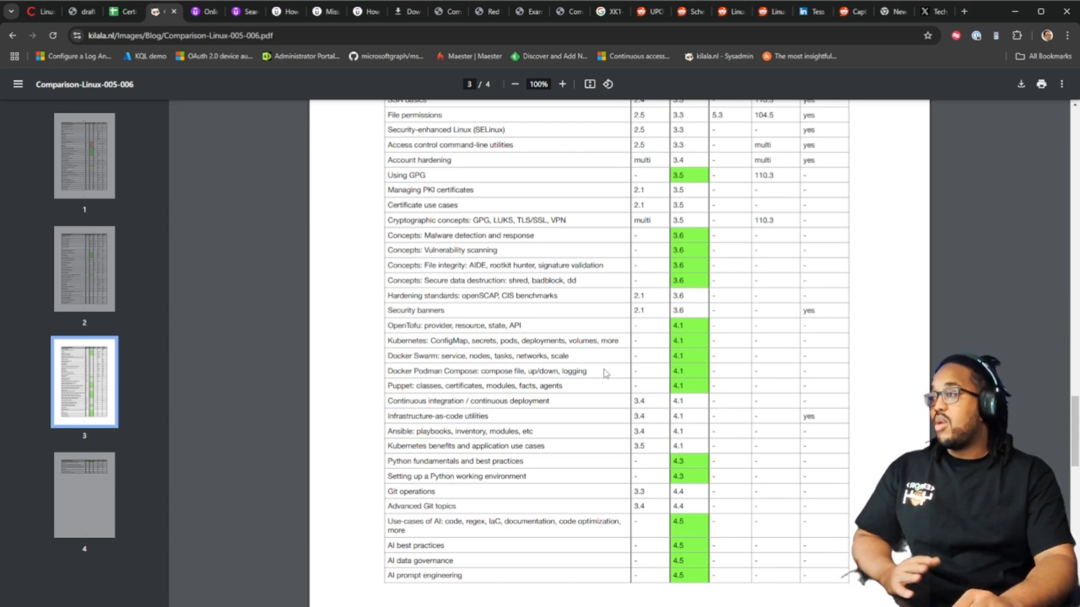
mouse_move(607, 374)
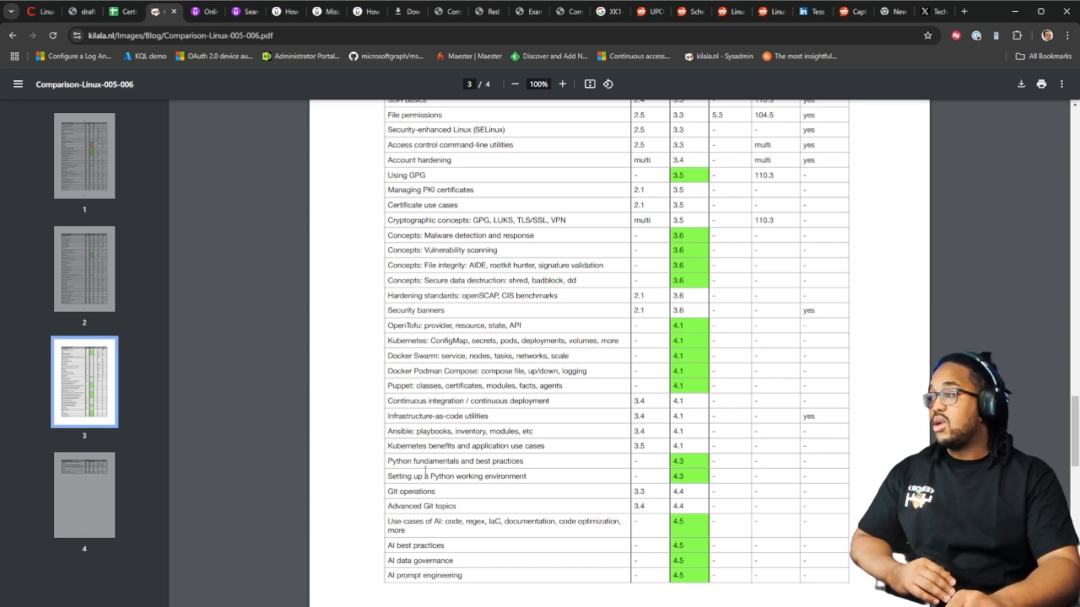
mouse_move(425, 471)
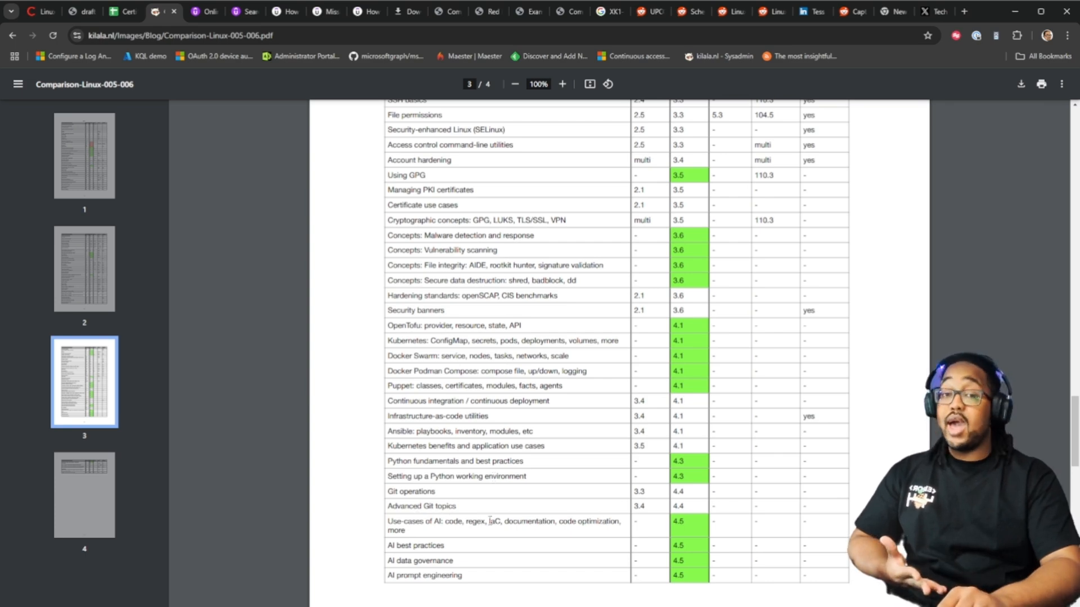
mouse_move(530, 512)
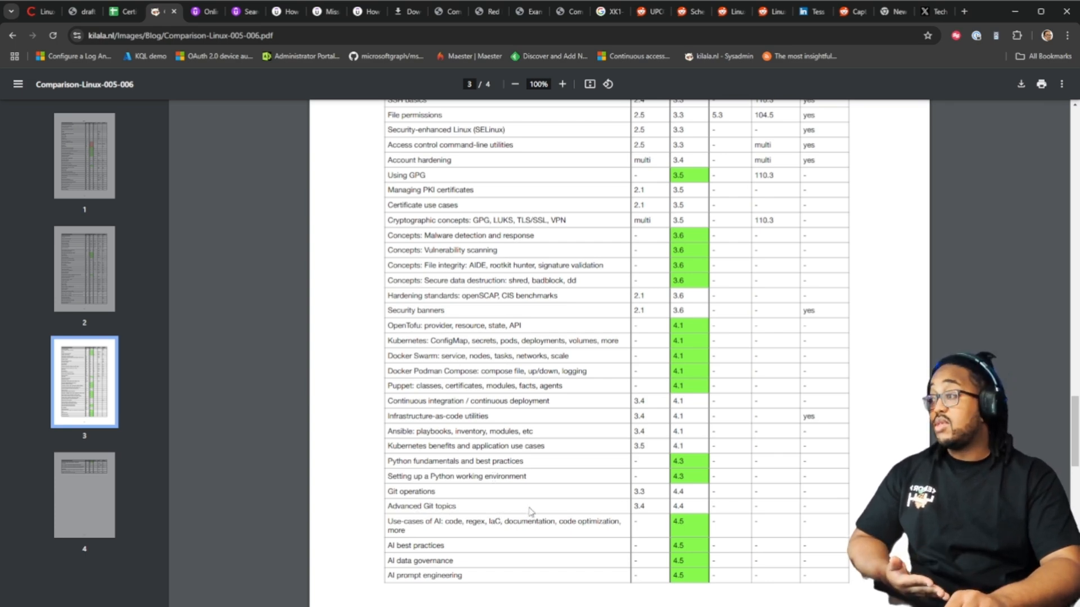
scroll(down, 3)
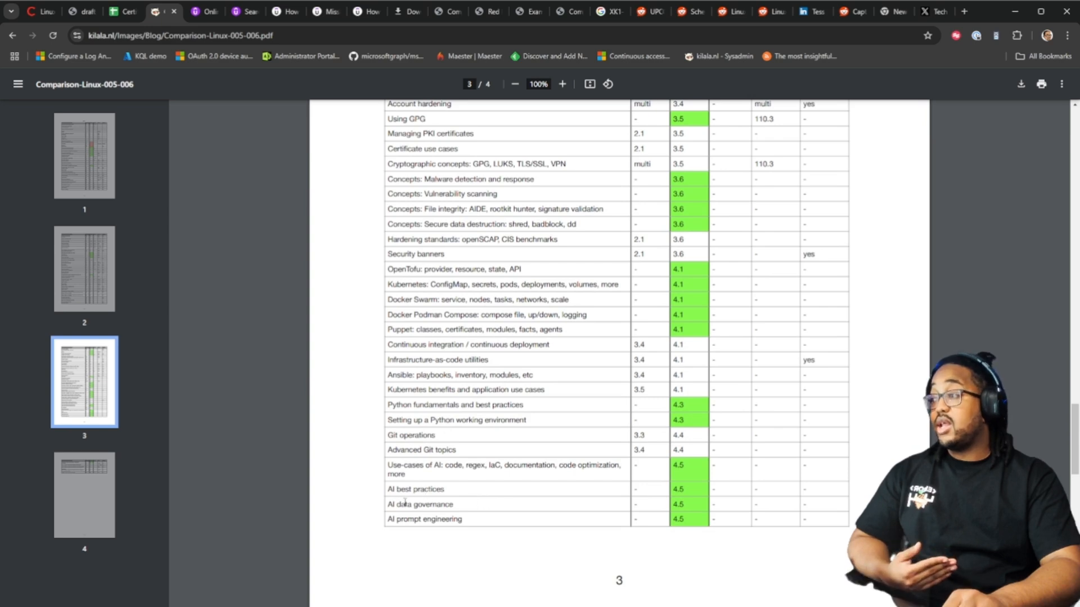
scroll(down, 3)
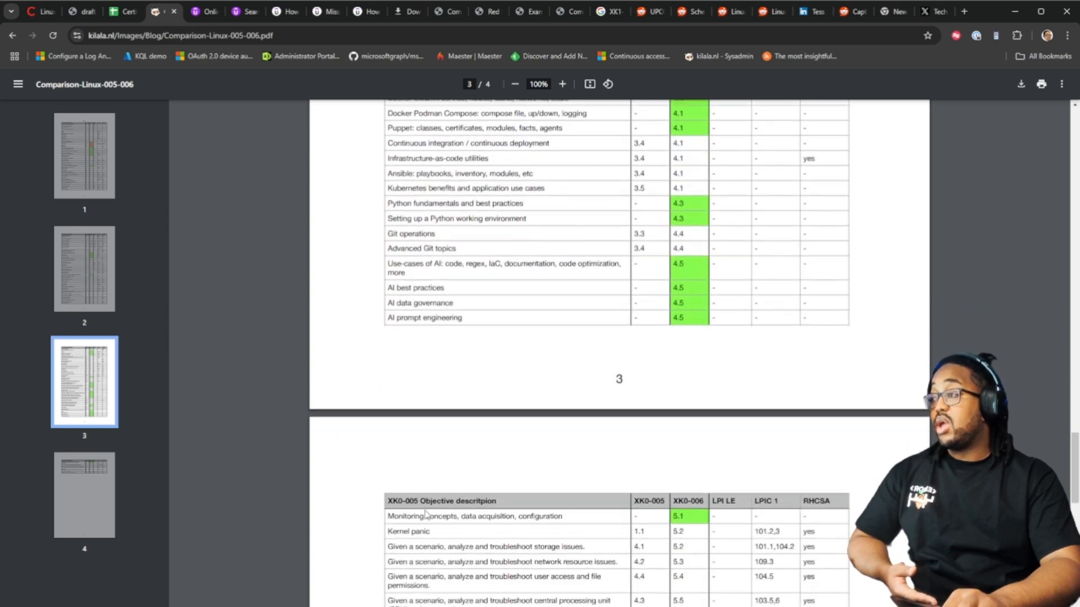
scroll(down, 3)
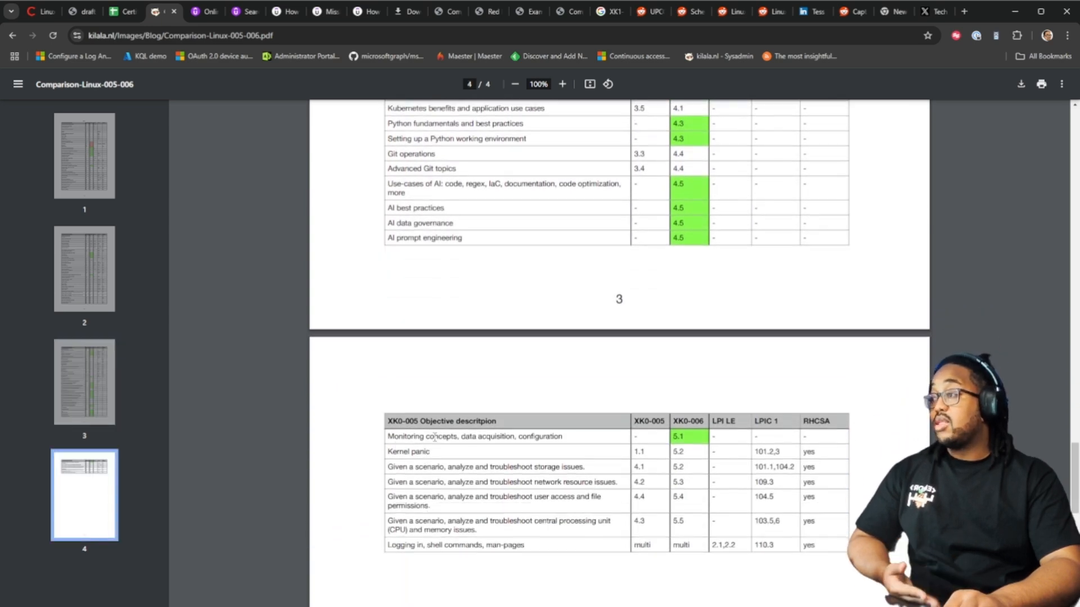
scroll(up, 3)
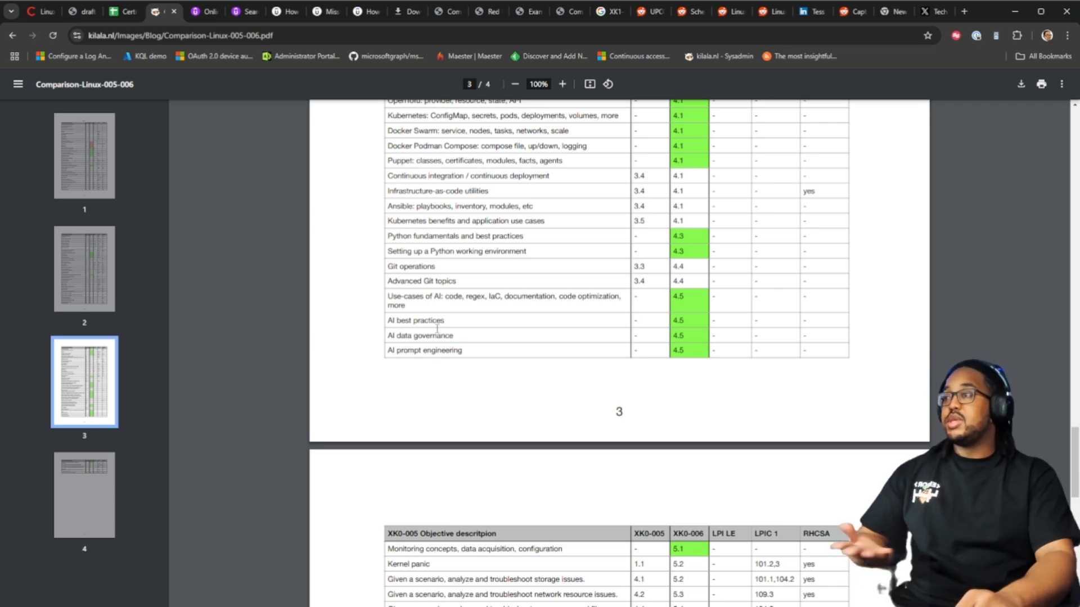
scroll(down, 3)
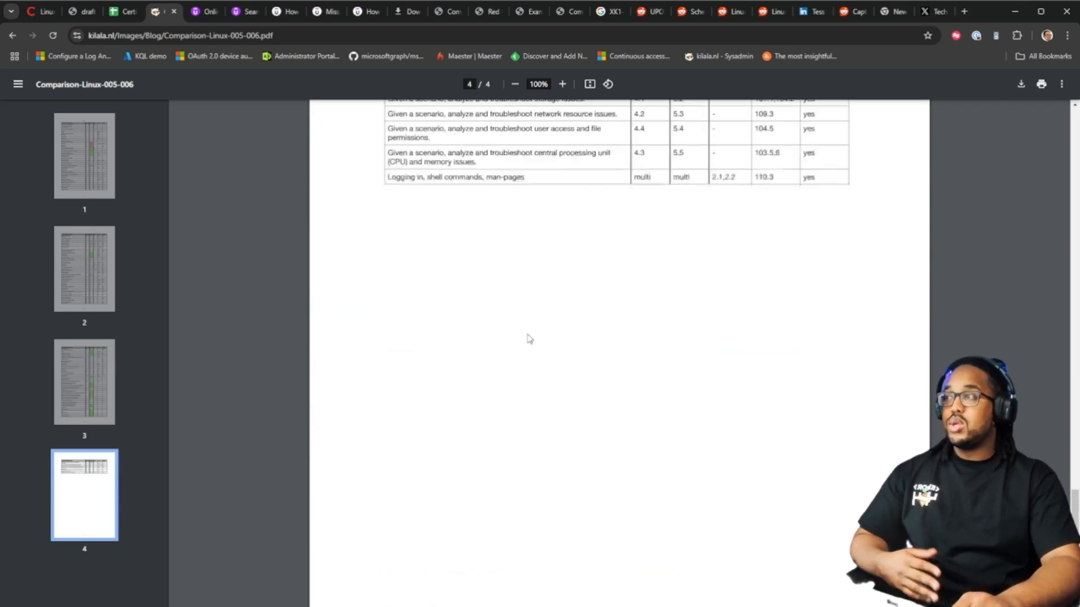
scroll(up, 3)
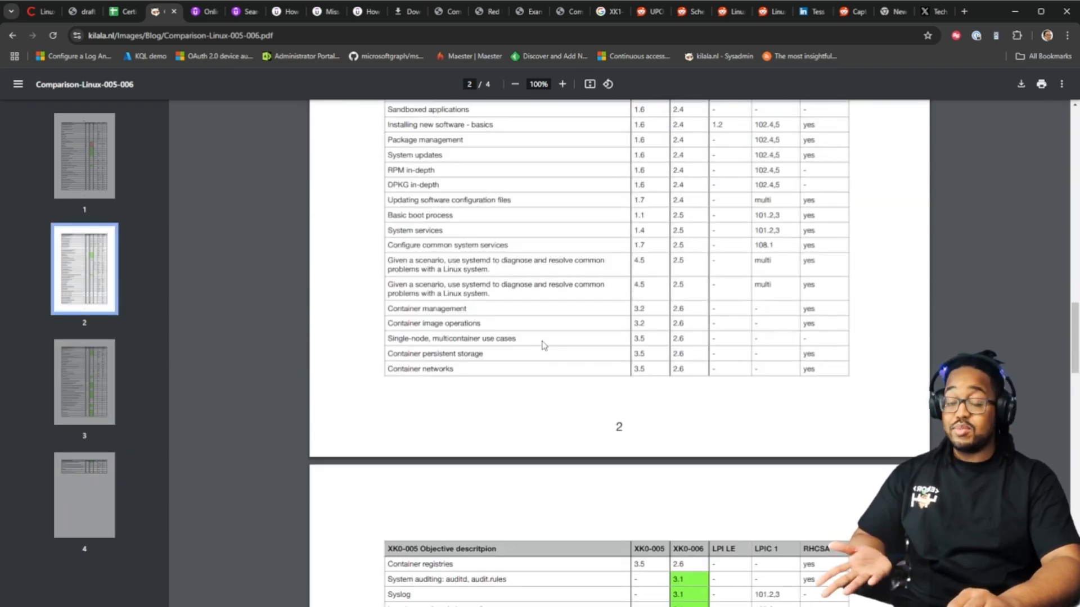
mouse_move(576, 270)
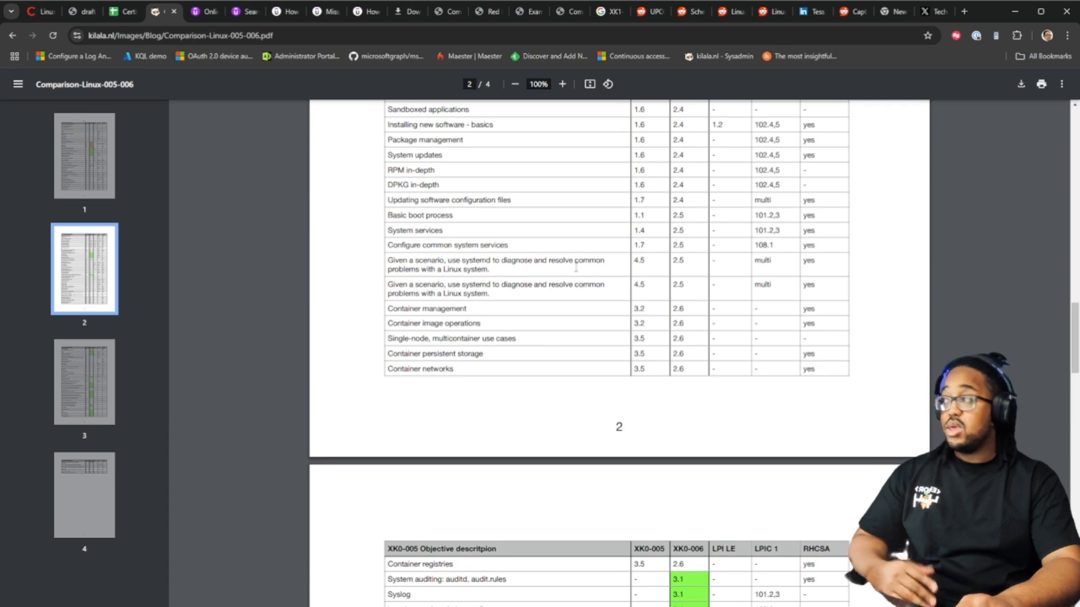
mouse_move(481, 141)
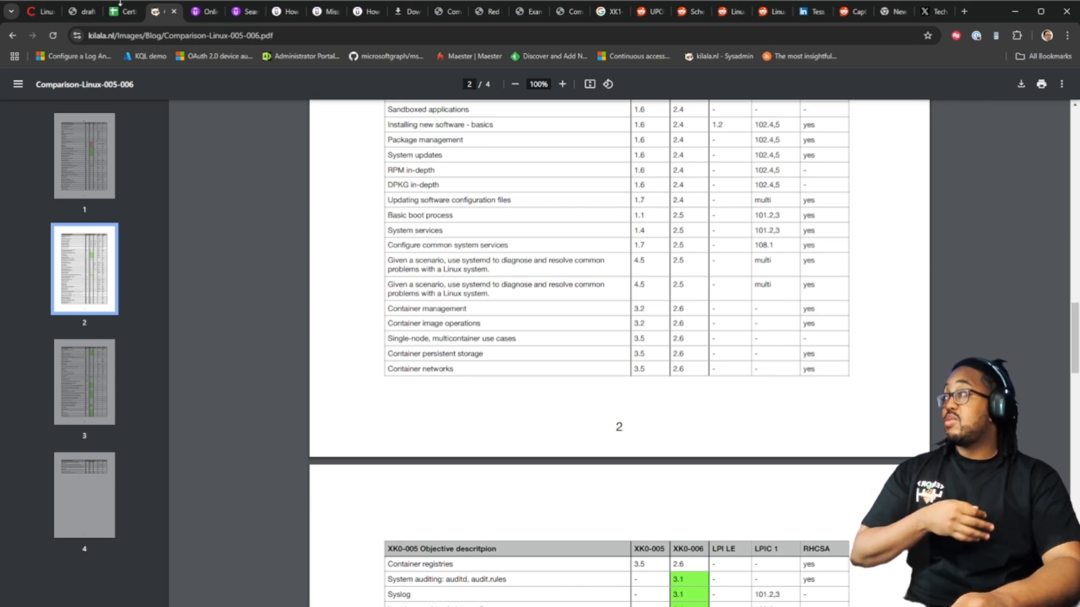
Step: Switch to the Certification Tracker sheet and show the Status choices for the Kernel assignment
click(121, 11)
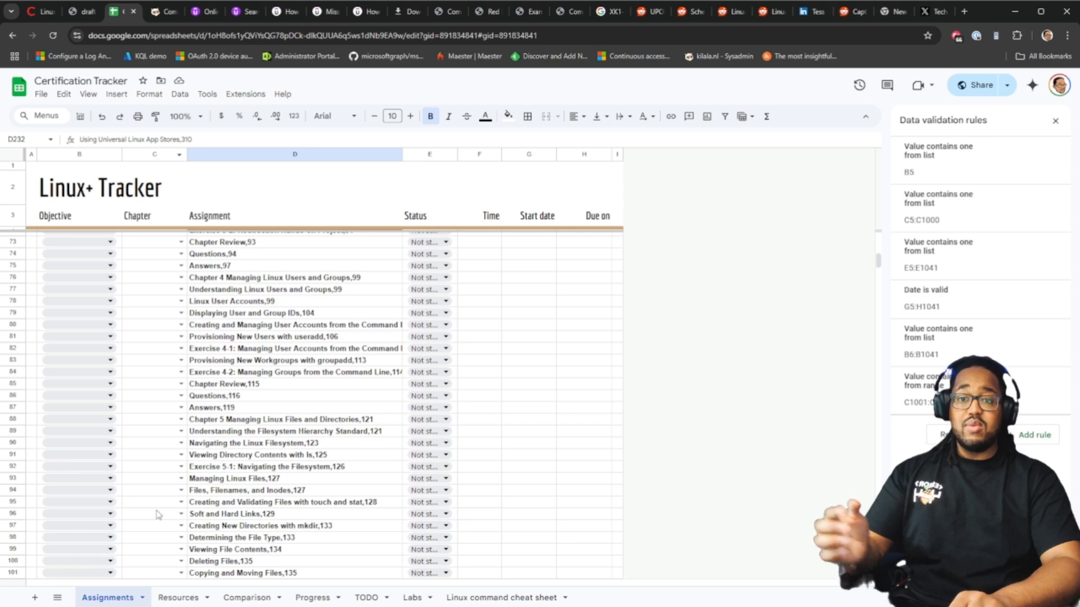
scroll(down, 3)
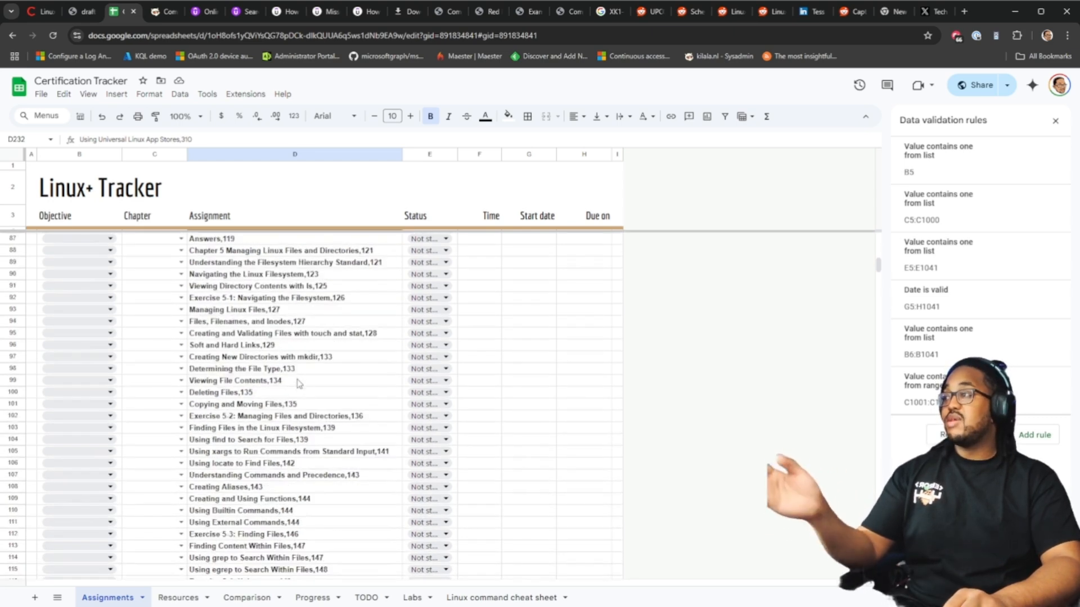
scroll(up, 3)
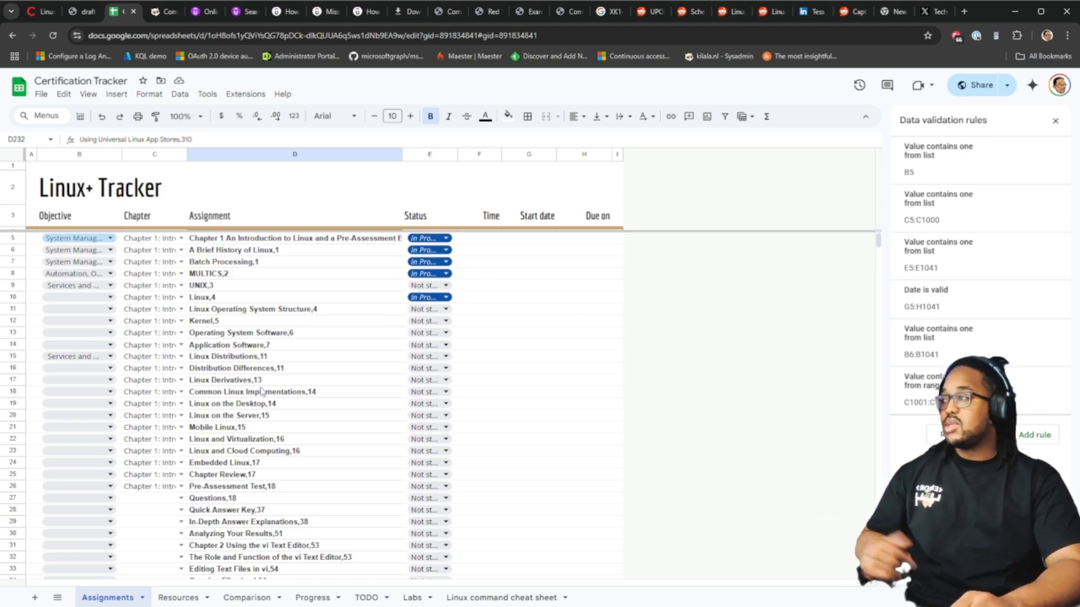
click(429, 321)
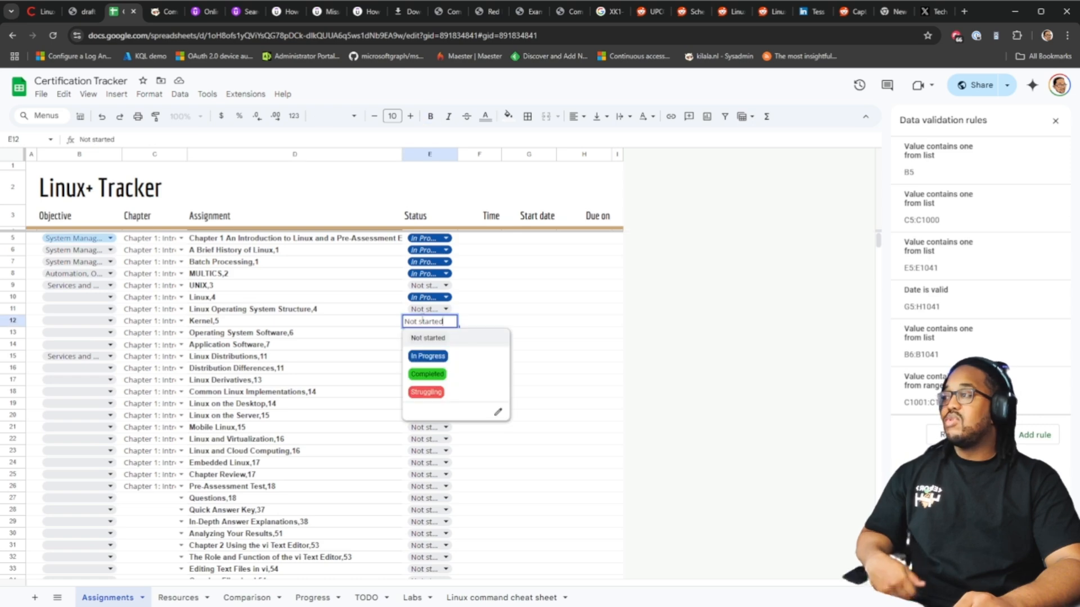
mouse_move(464, 343)
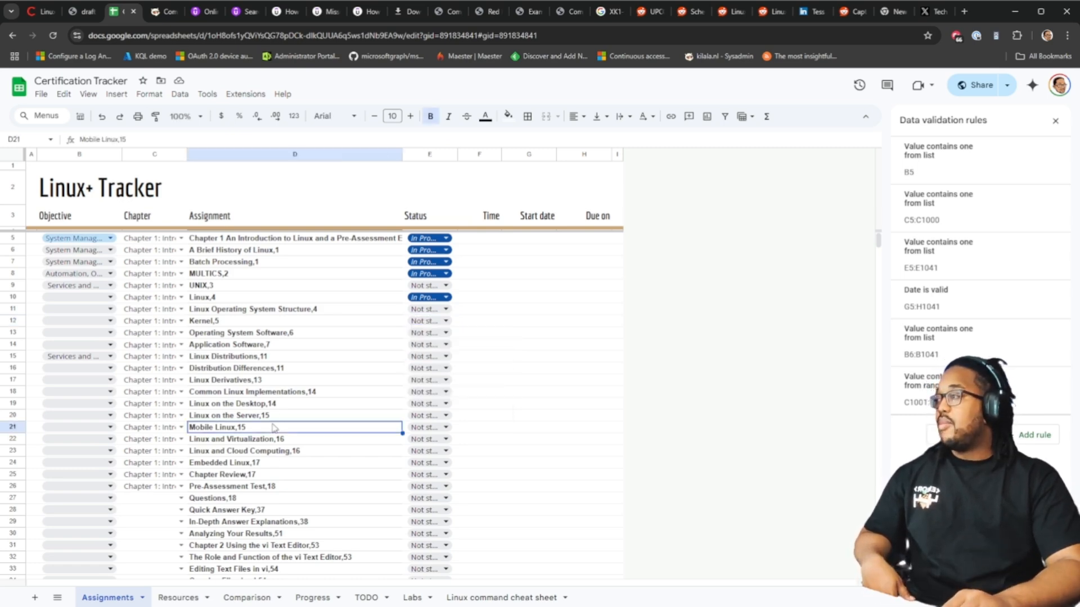
Step: Scroll down through the Linux+ Tracker assignments list
scroll(down, 3)
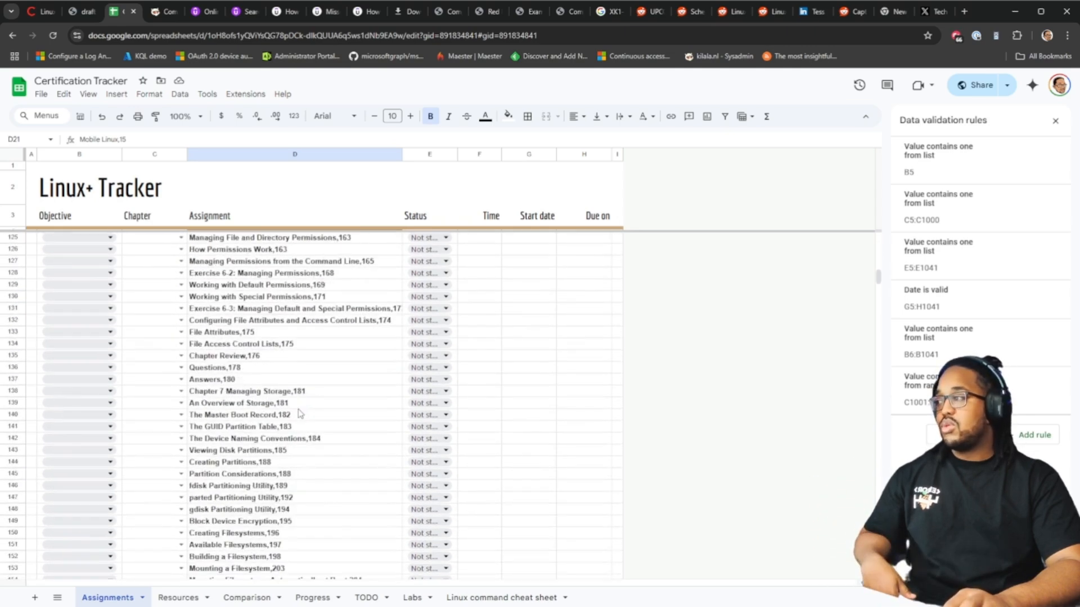
scroll(down, 3)
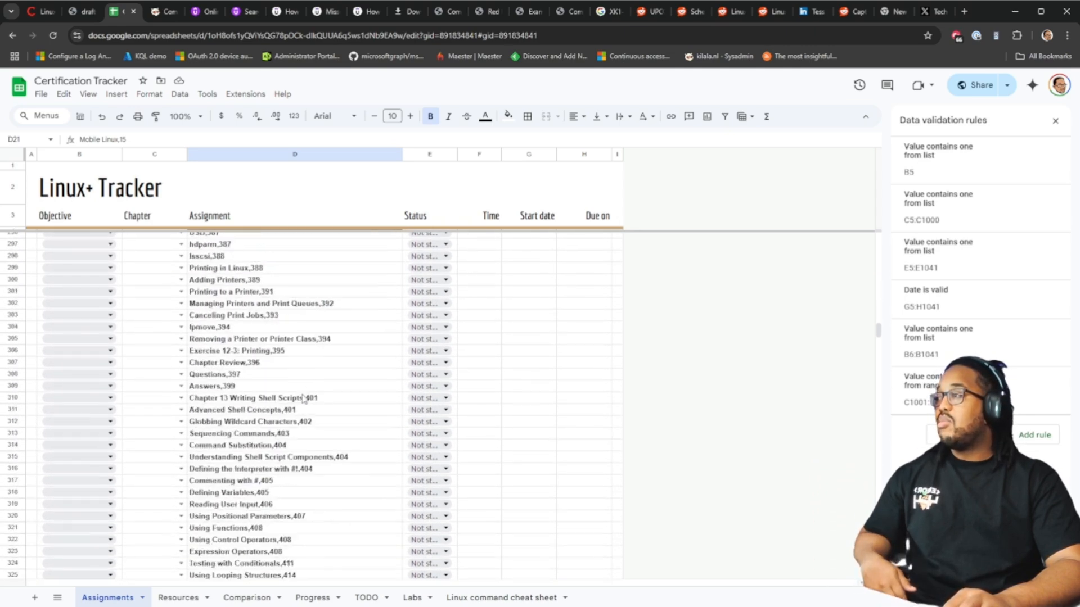
scroll(down, 3)
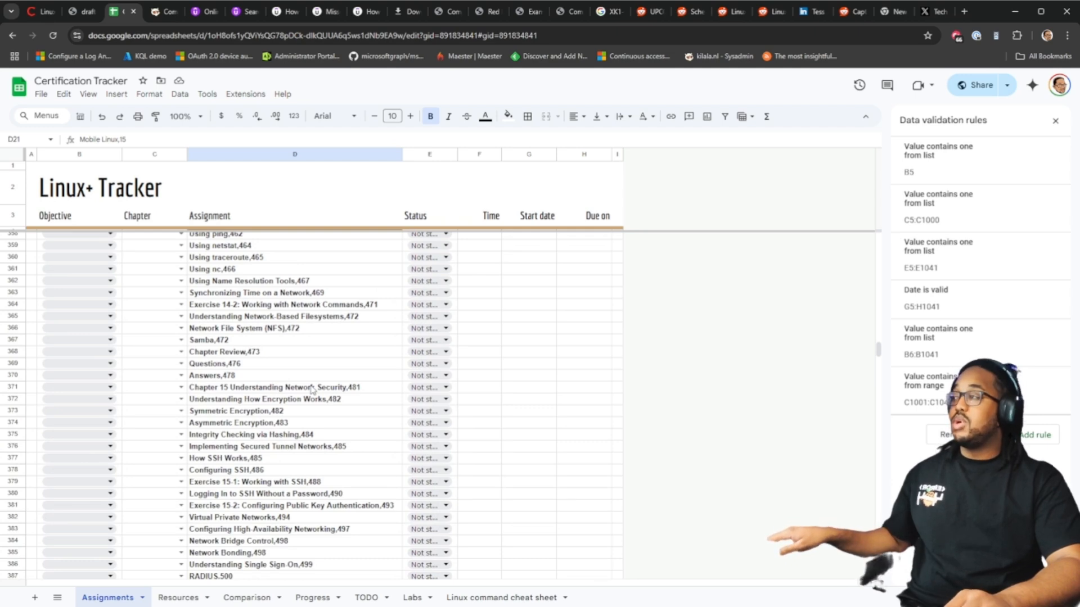
scroll(down, 3)
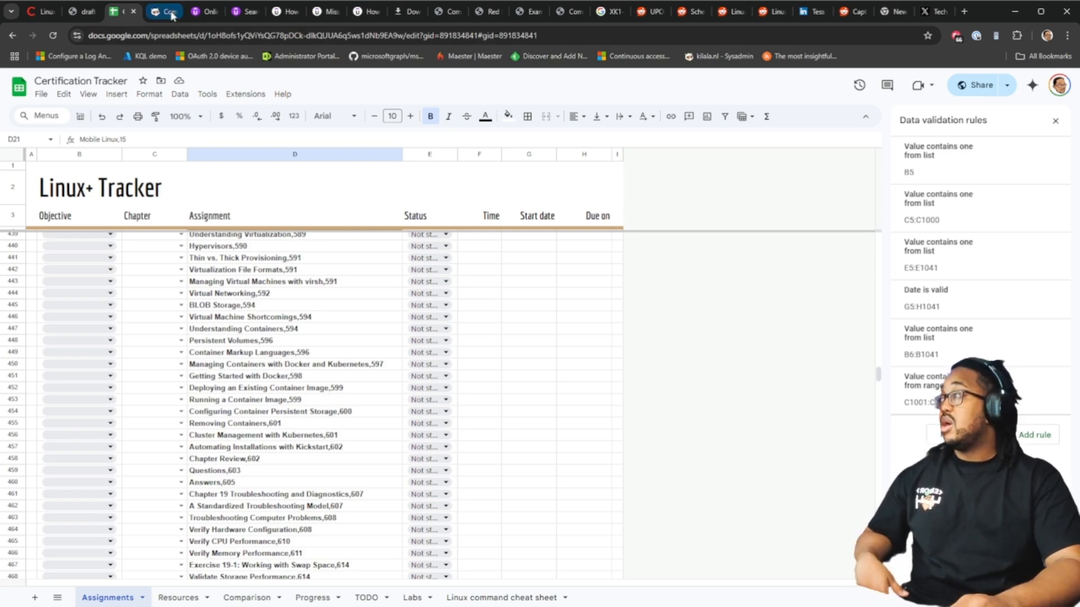
Step: Review the Udemy comptia linux course results, then view the All-in-One Exam Guide PDF
click(158, 12)
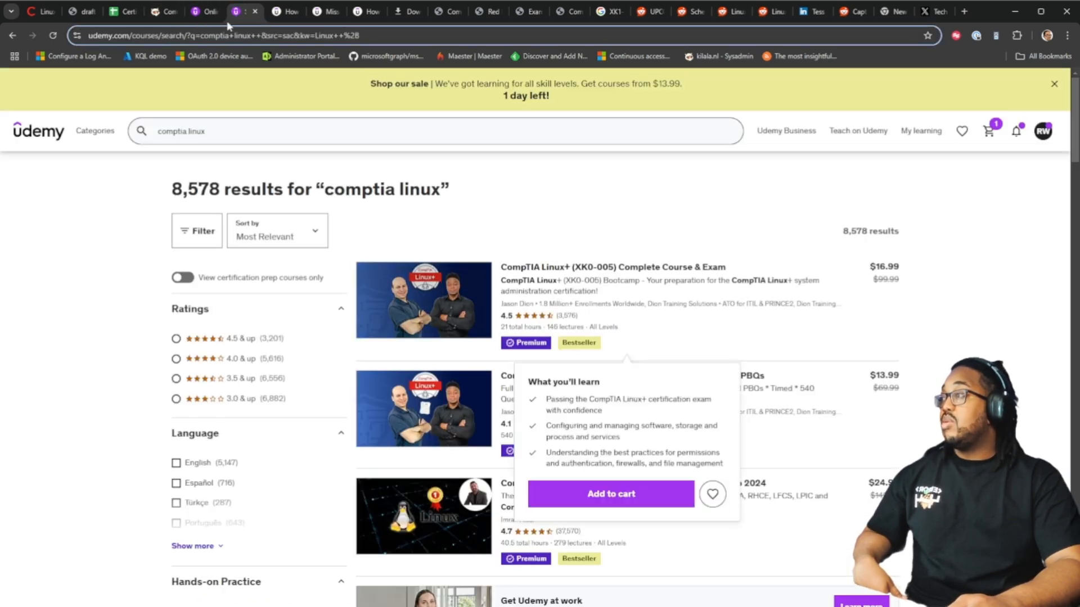
mouse_move(522, 257)
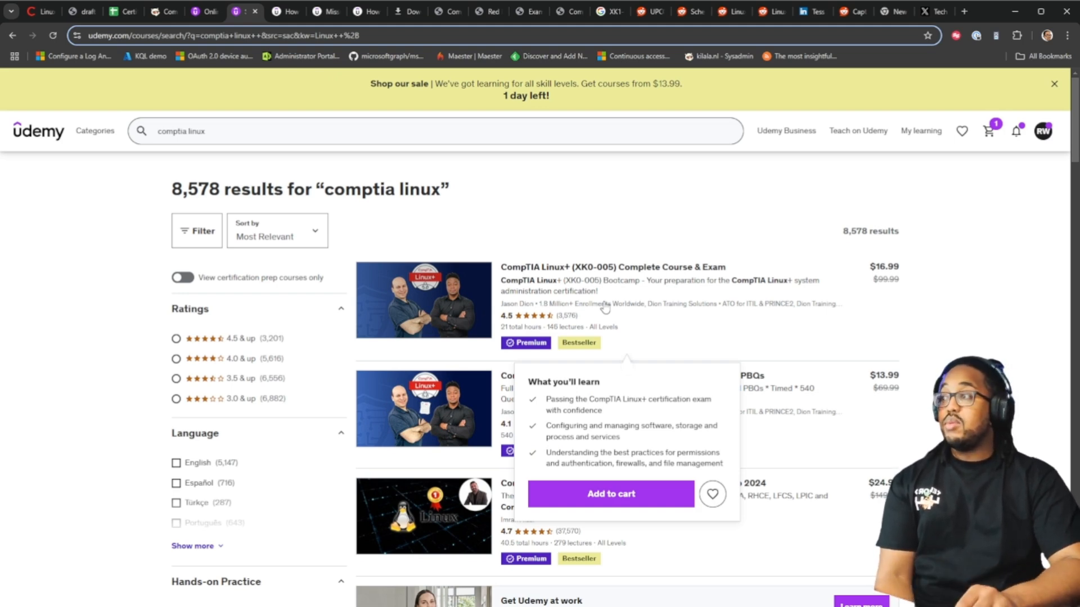
mouse_move(694, 296)
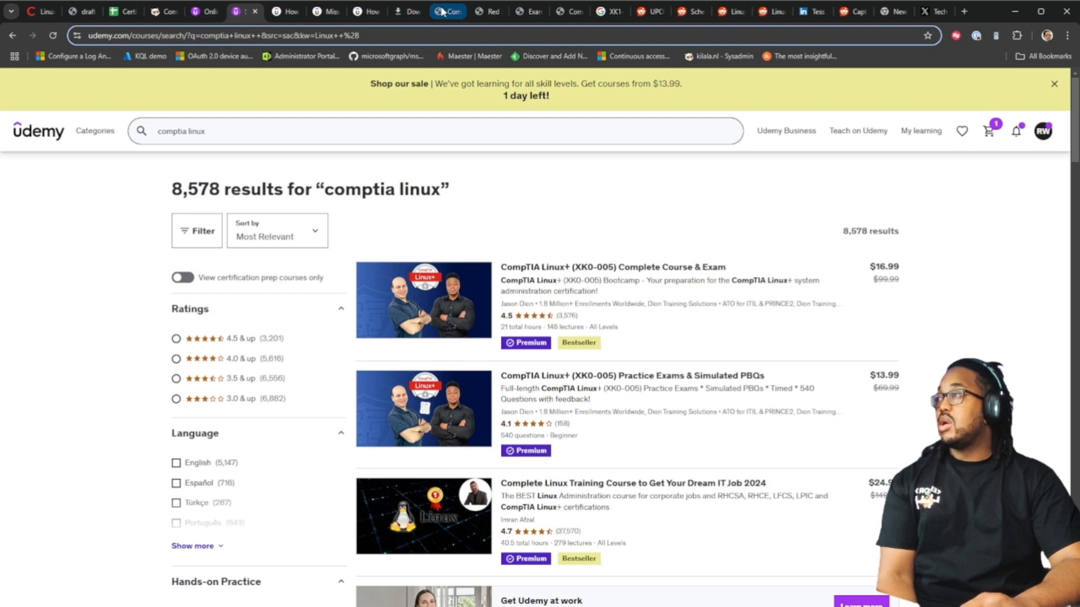
click(444, 12)
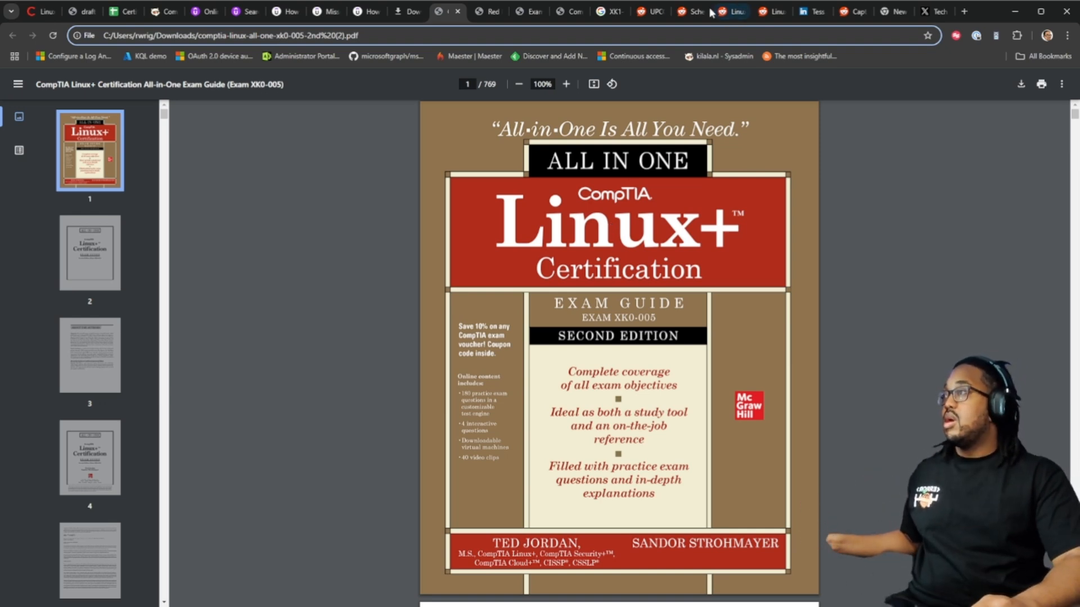
Step: View the Red Hat RHCSA 9 Cert Guide PDF, then the Exam Cram Linux+ XK0-005 PDF
click(489, 12)
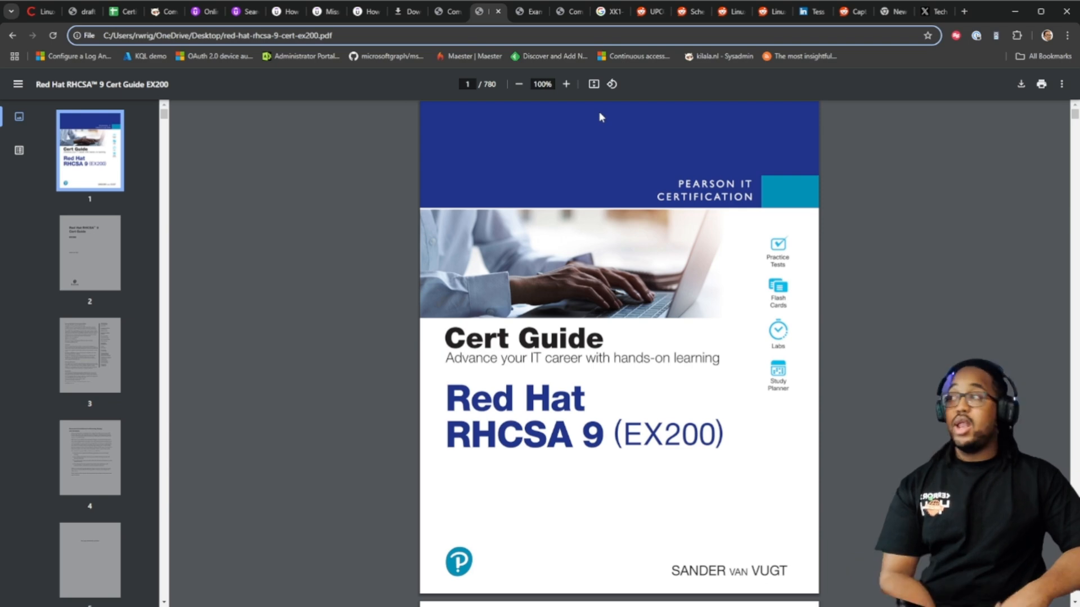
click(524, 12)
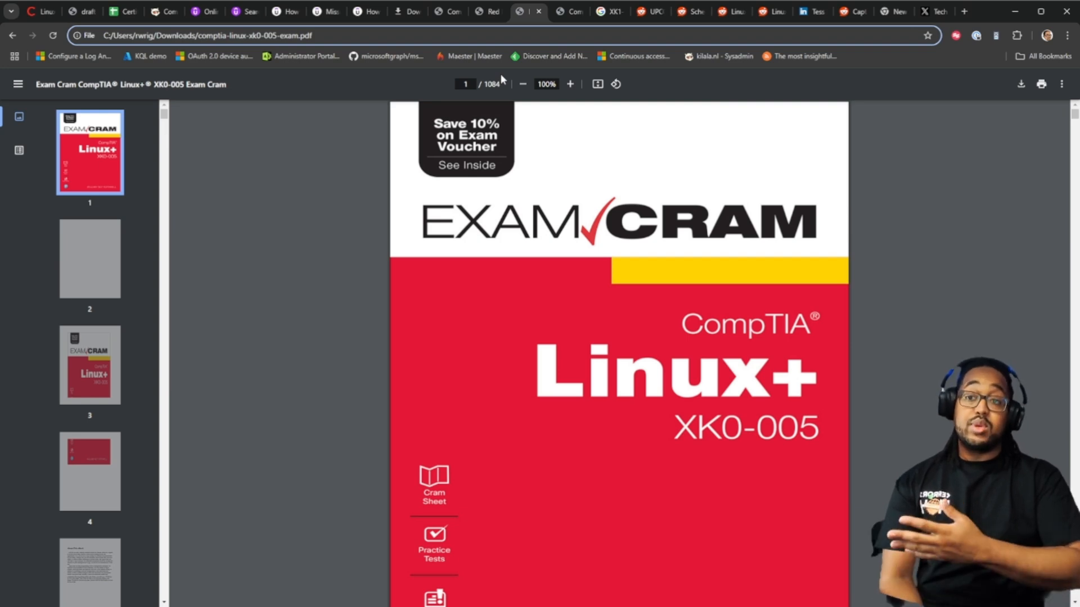
Step: View the Linux+ Practice Tests PDF, then the Google search results for the XK1-006 beta exam
click(566, 12)
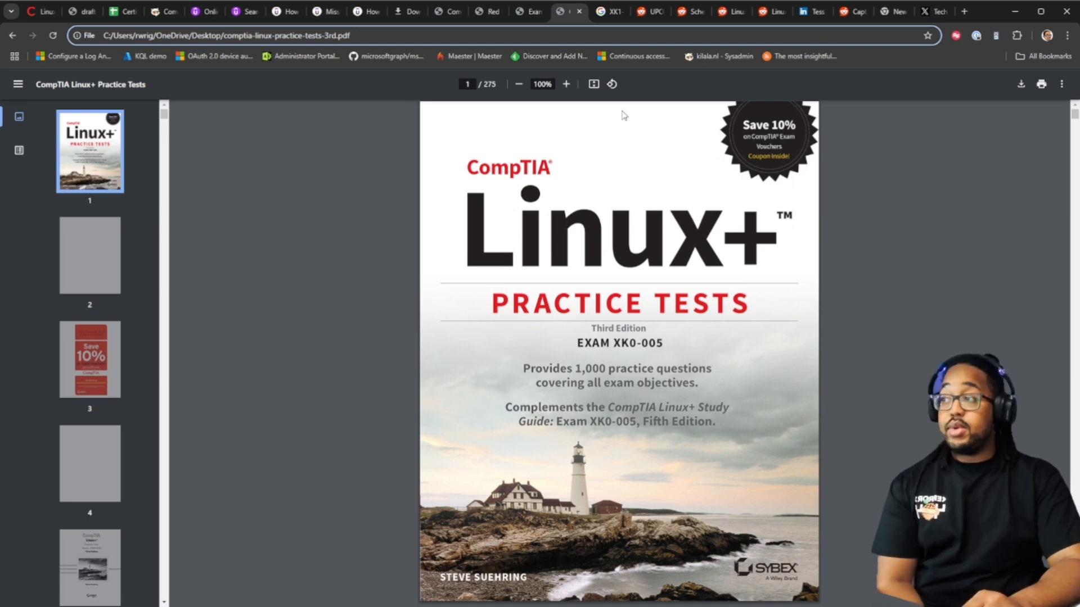
mouse_move(644, 258)
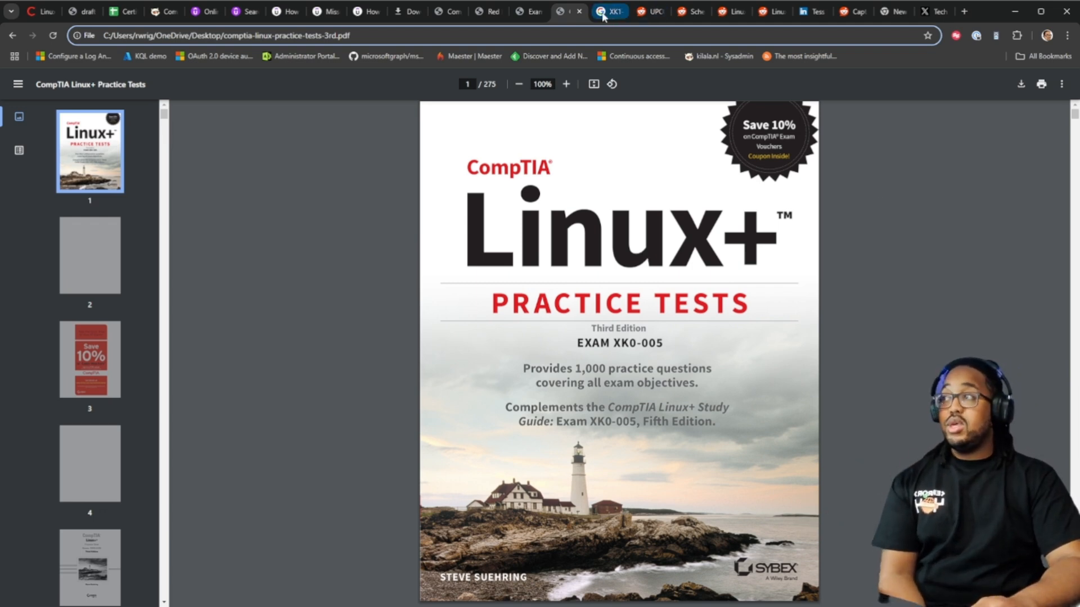
click(601, 12)
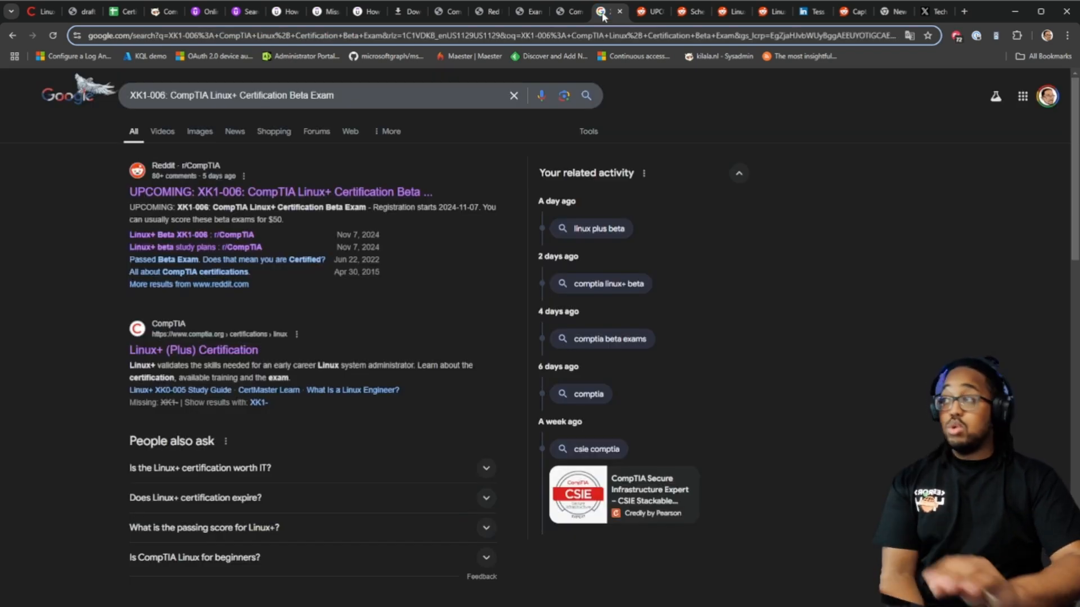